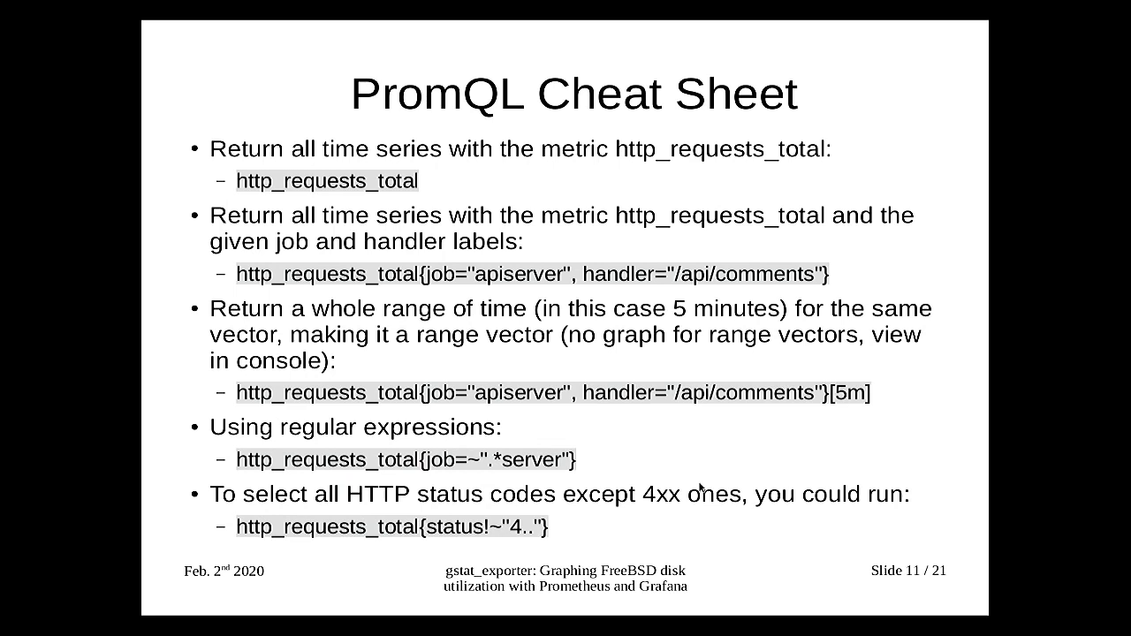
# Advance the slideshow to slide 12, the PromQL cheat sheet on request rate, latency percentiles and firing alerts
pyautogui.press('Right')
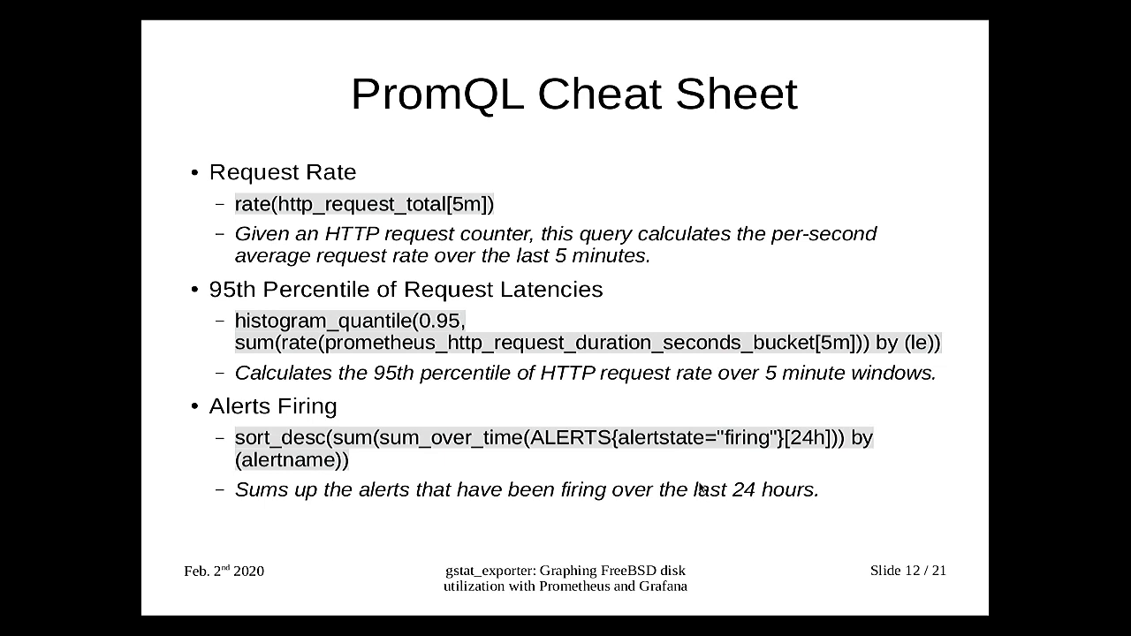
# Advance the slideshow to slide 14 showing gstat(8) per-disk I/O statistics
pyautogui.press('Right')
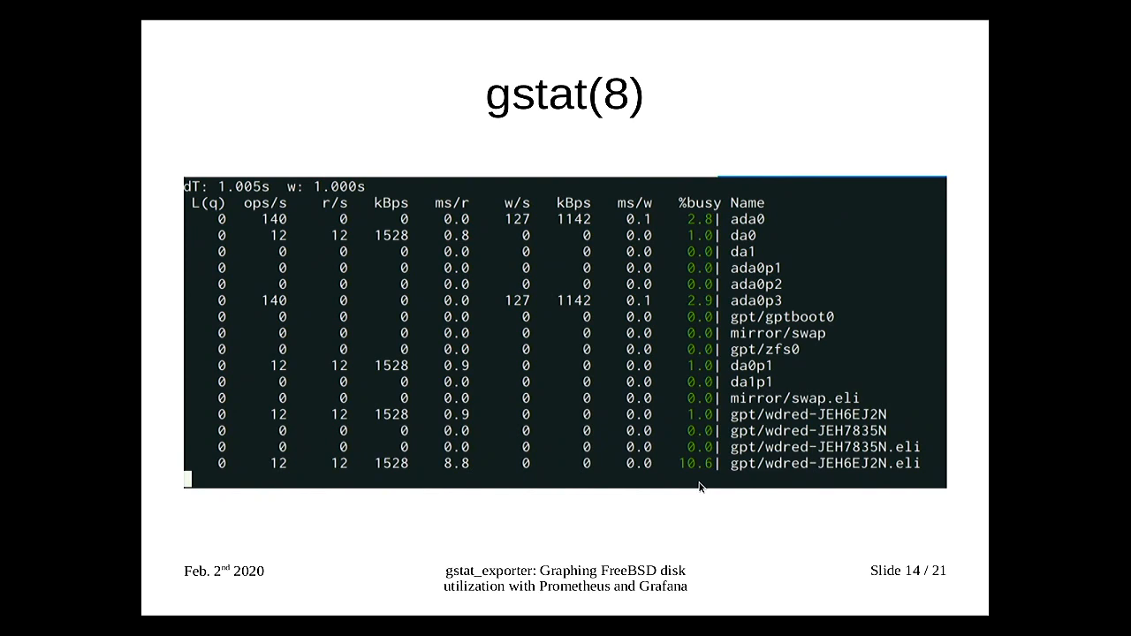
# Return to Impress and advance to slide 16, Writing gstat_exporter
pyautogui.press('Alt+Tab')
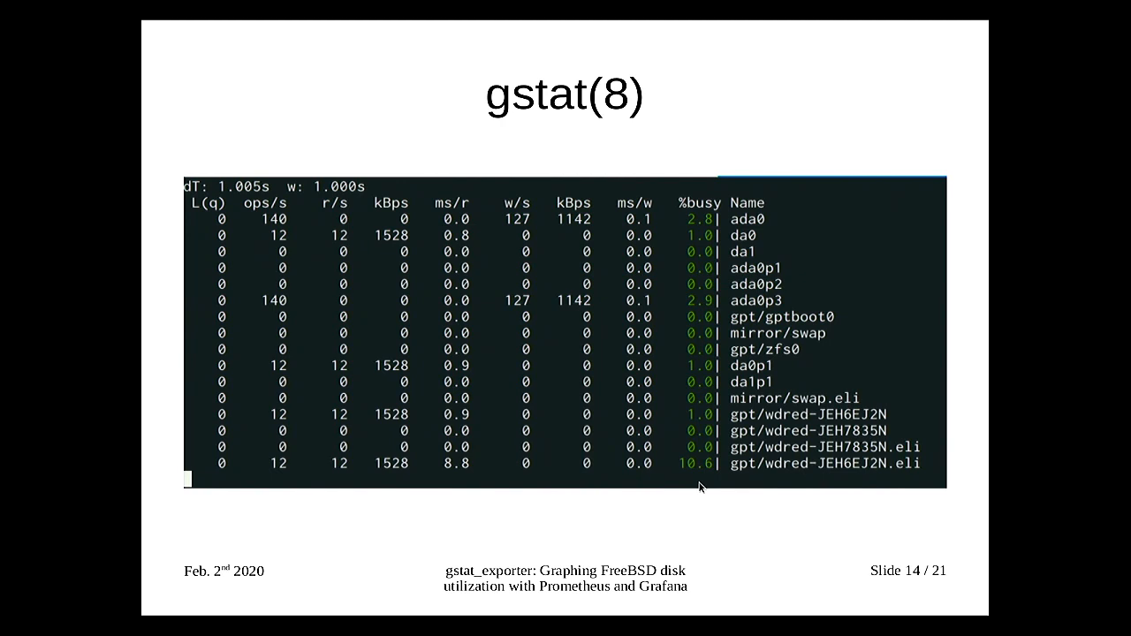
pyautogui.press('Right')
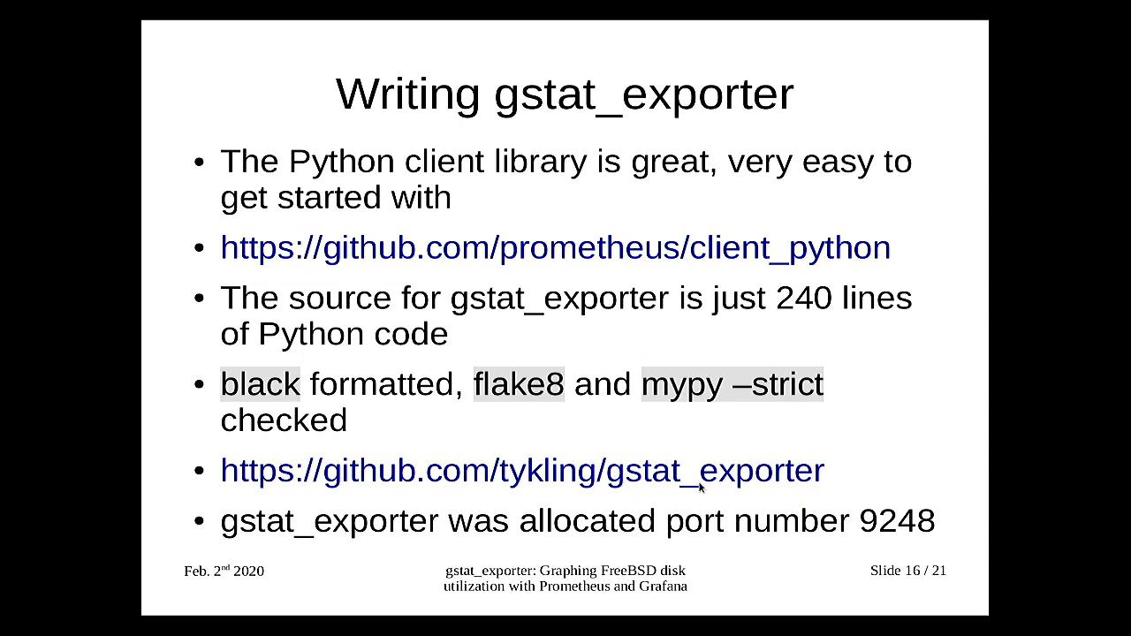
pyautogui.press('Right')
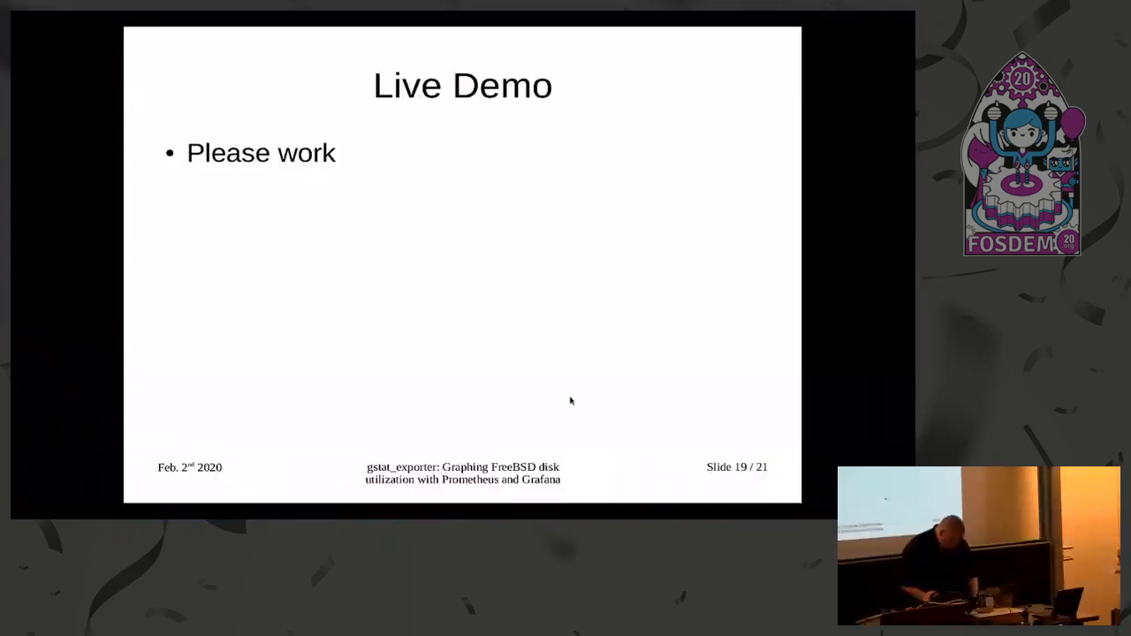
pyautogui.moveTo(562, 429)
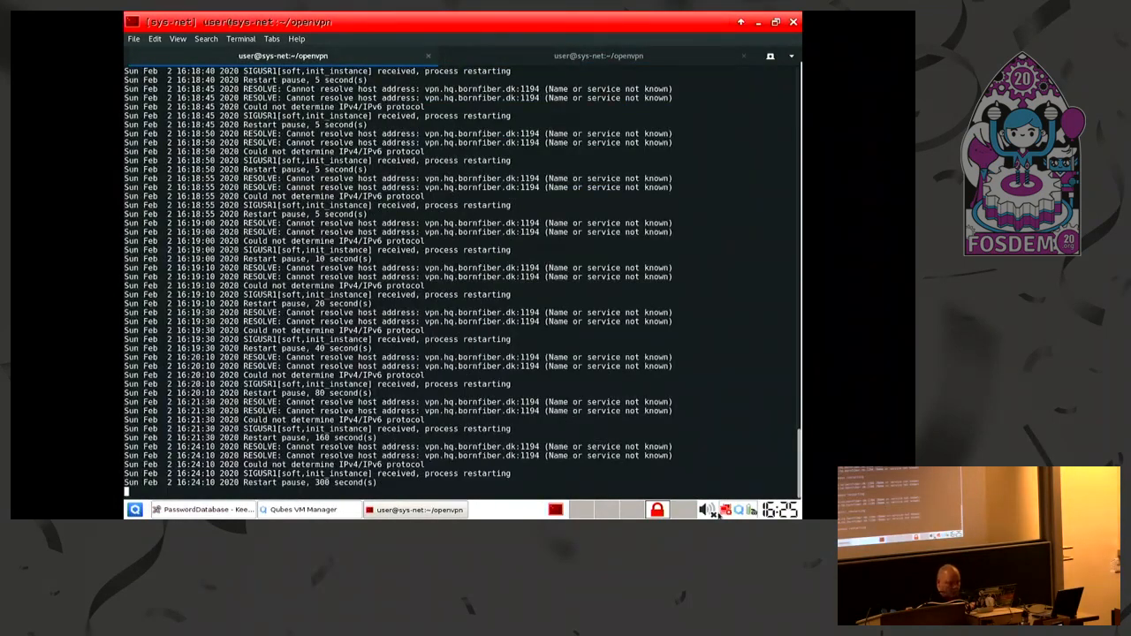
# Stop the failing OpenVPN client and reconnect to the Wi-Fi hotspot
pyautogui.click(725, 509)
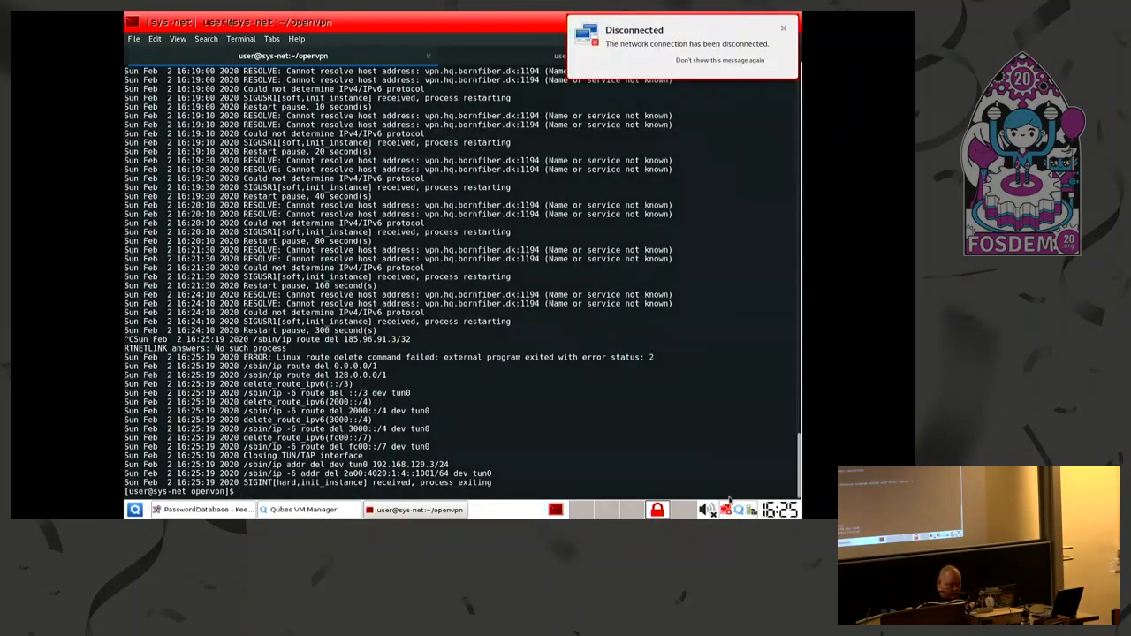
pyautogui.click(751, 508)
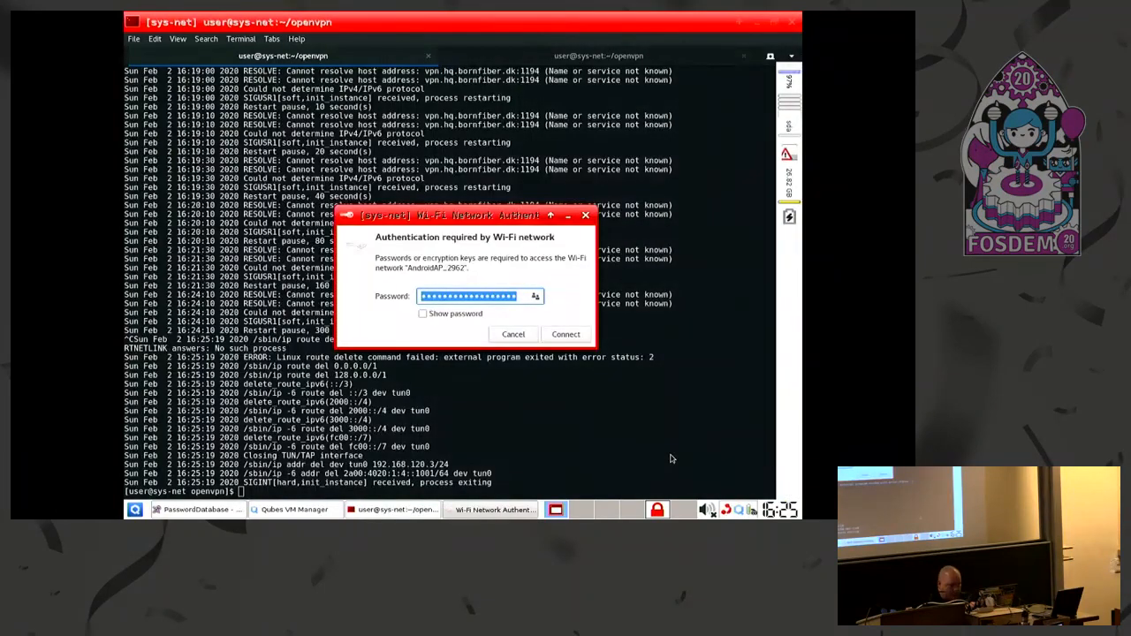
# Connect to Wi-Fi, relaunch openvpn with bornfiber-vpn-v1.ovpn (it fails), then start a fresh shell tab
pyautogui.click(513, 334)
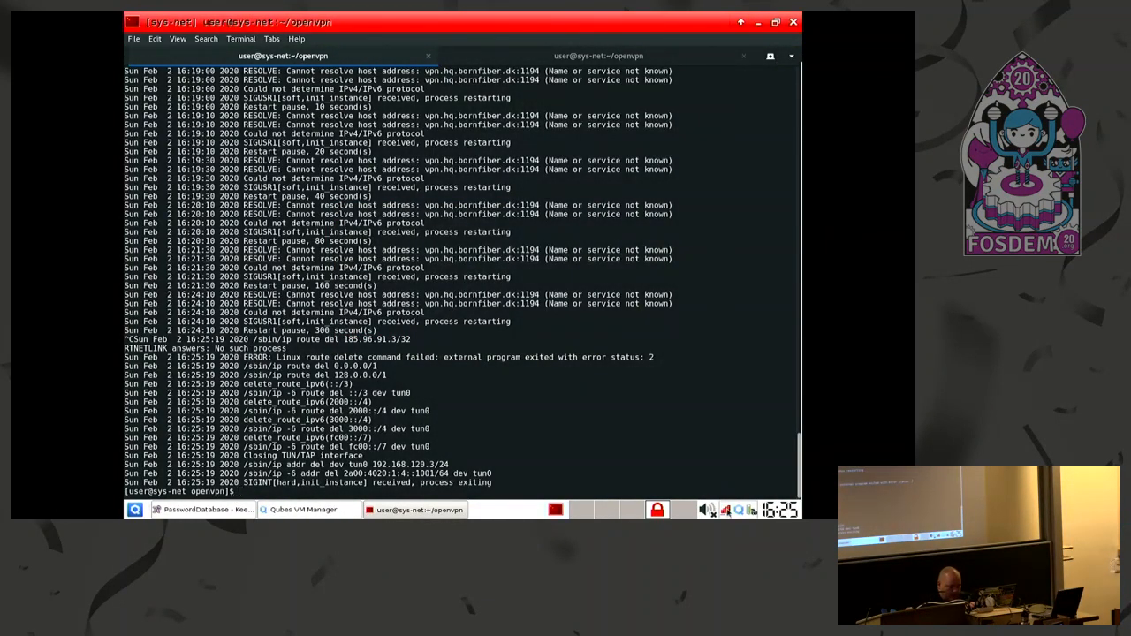
pyautogui.write('sudo openvpn --config bornfiber-vpn-v1.ovpn')
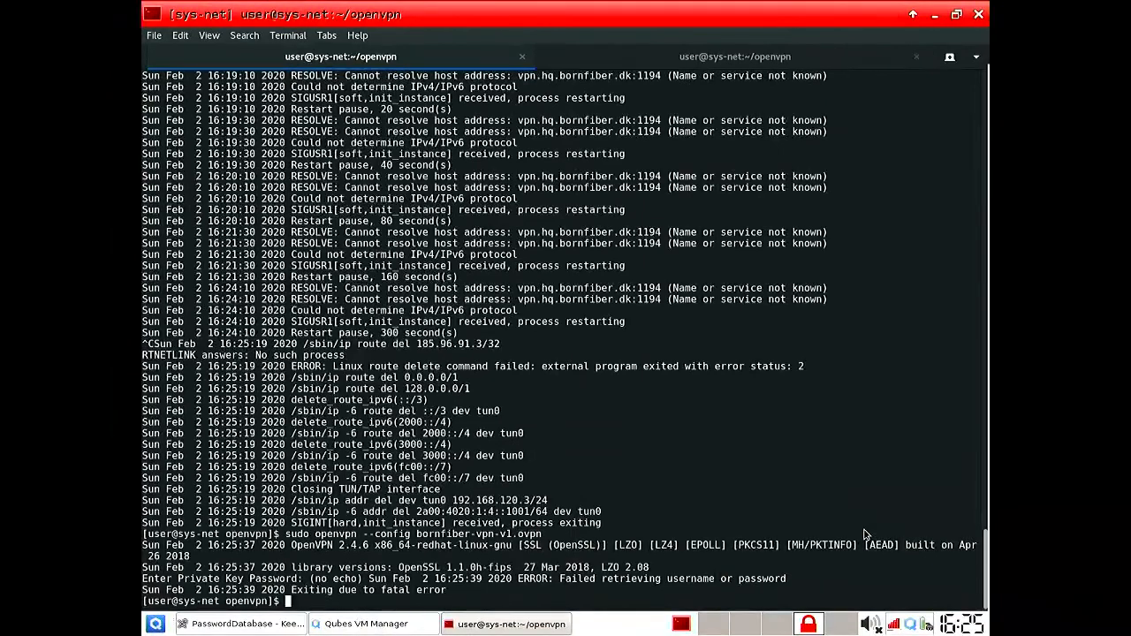
pyautogui.press('ctrl+c')
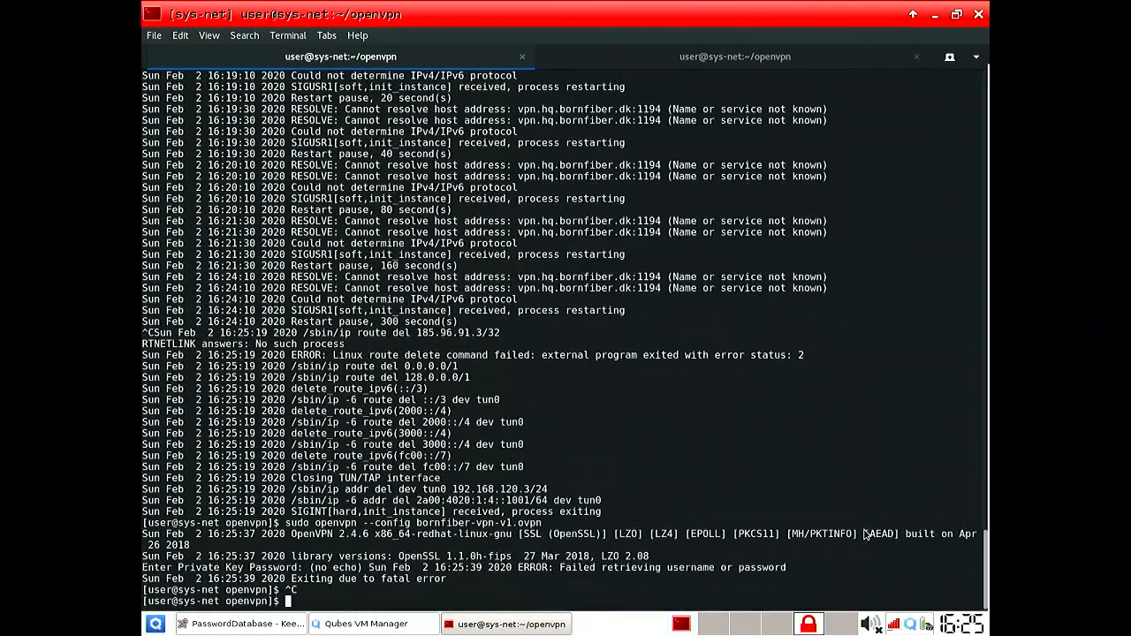
pyautogui.press('ctrl+c')
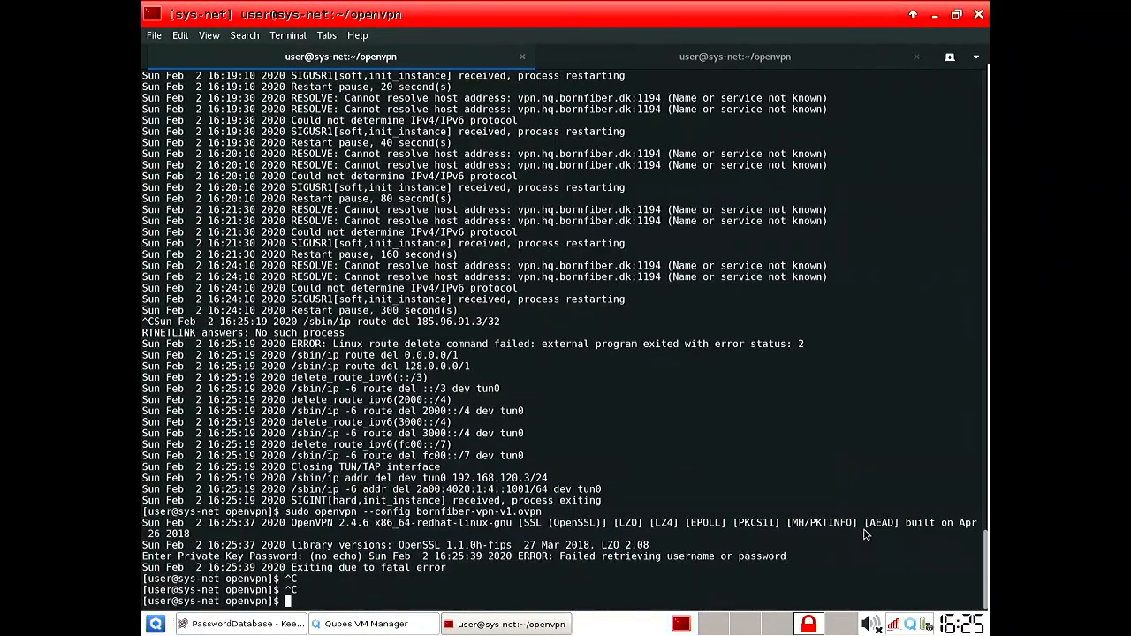
pyautogui.click(799, 56)
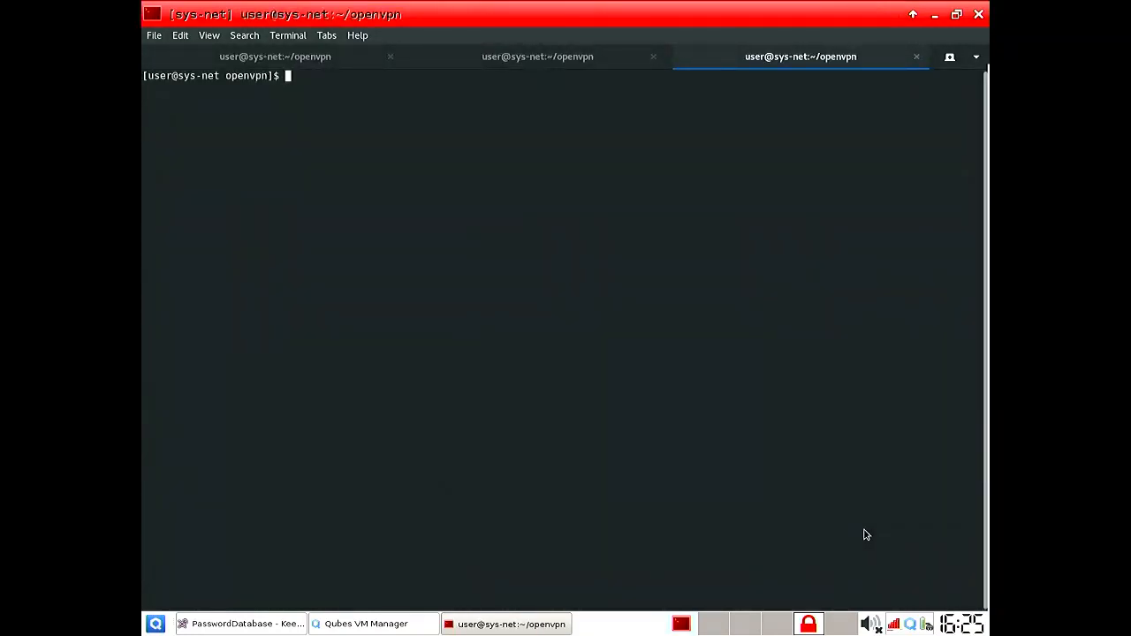
# Rerun openvpn with bornfiber-vpn-v1.ovpn and copy the vpn entry's password from KeePassX
pyautogui.write('sudo openvpn --config bornfiber-vpn-v1.ovpn')
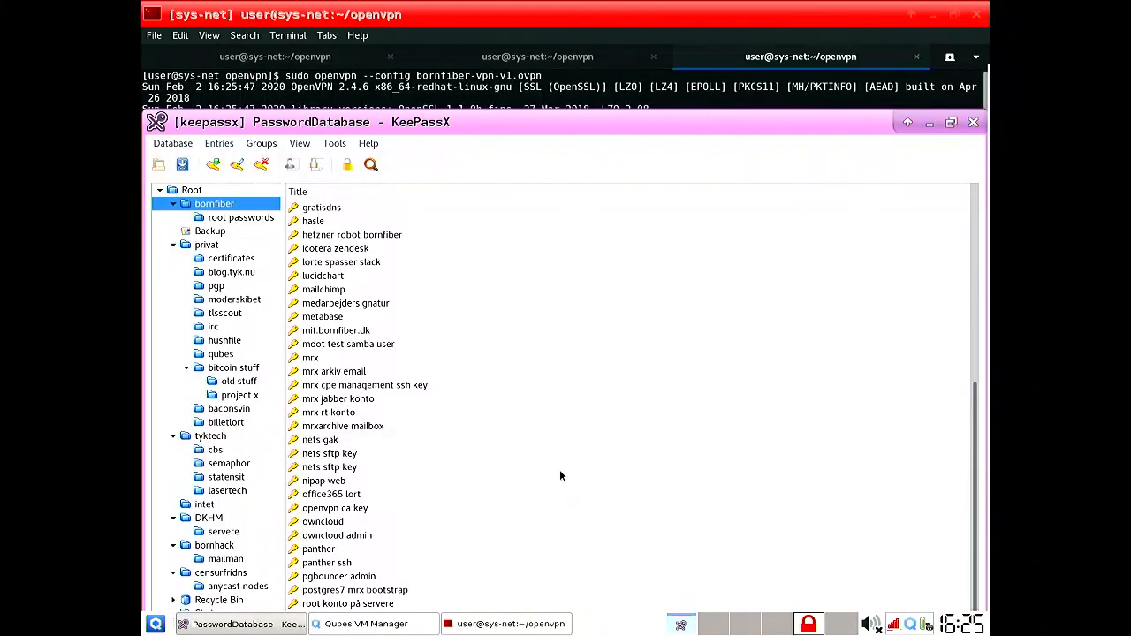
pyautogui.moveTo(825, 244)
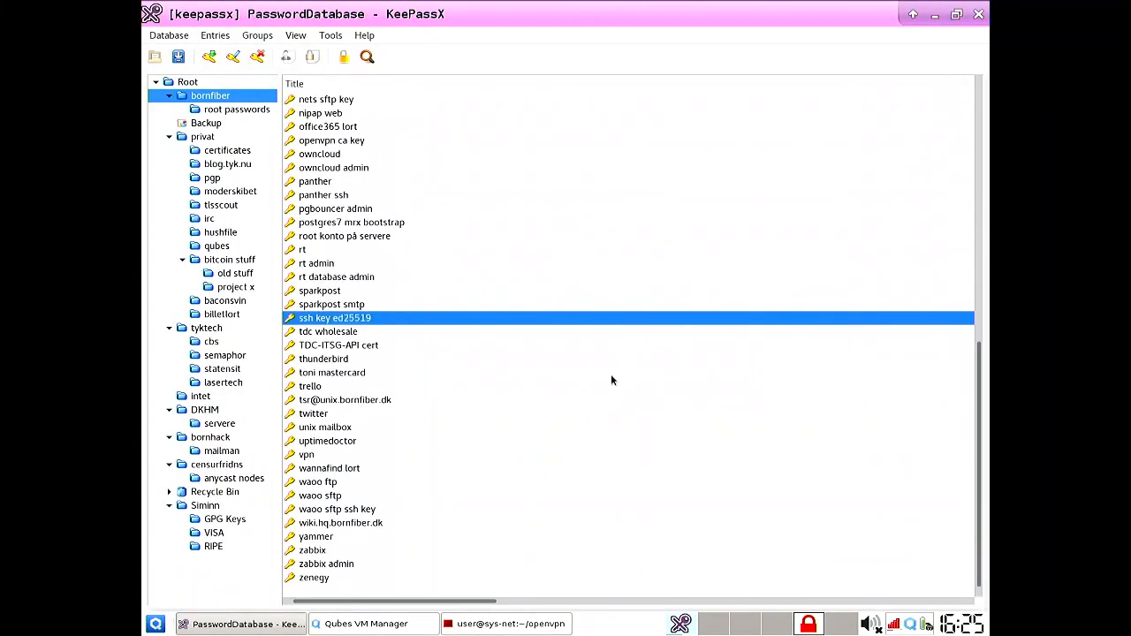
pyautogui.click(306, 454)
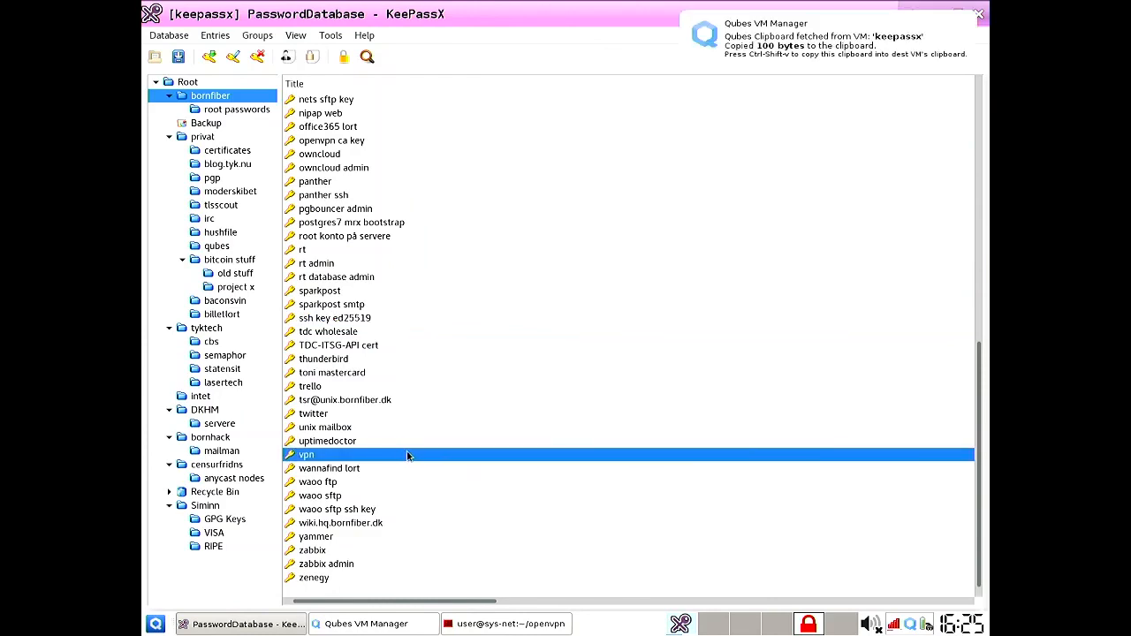
pyautogui.click(512, 622)
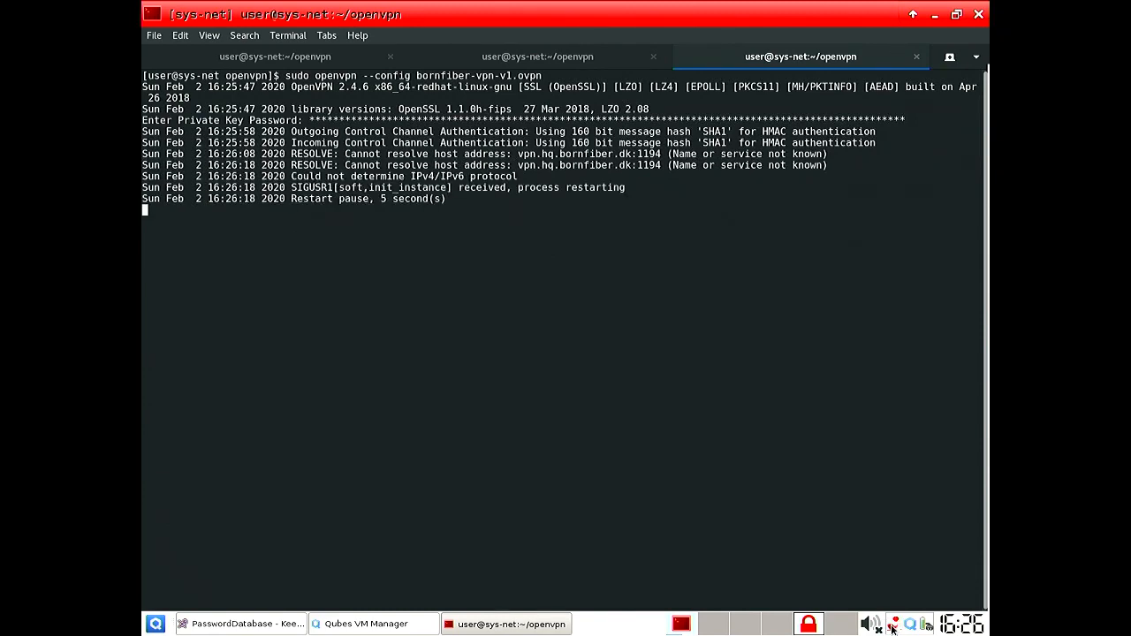
# Check the network tray's connection list while interrupting and relaunching OpenVPN
pyautogui.click(894, 625)
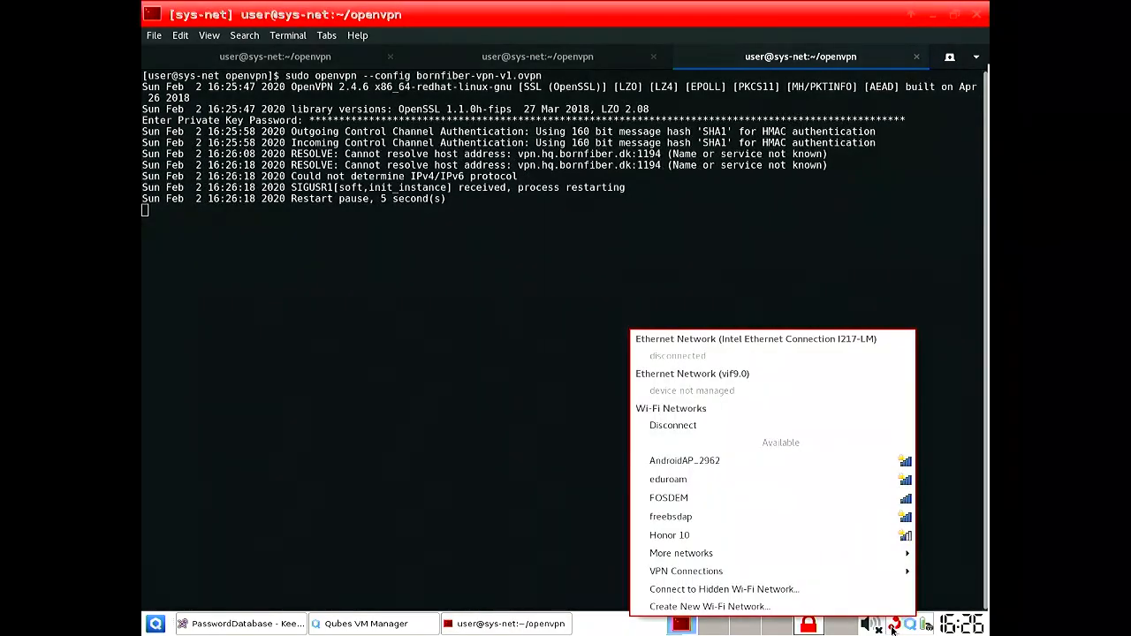
pyautogui.click(672, 424)
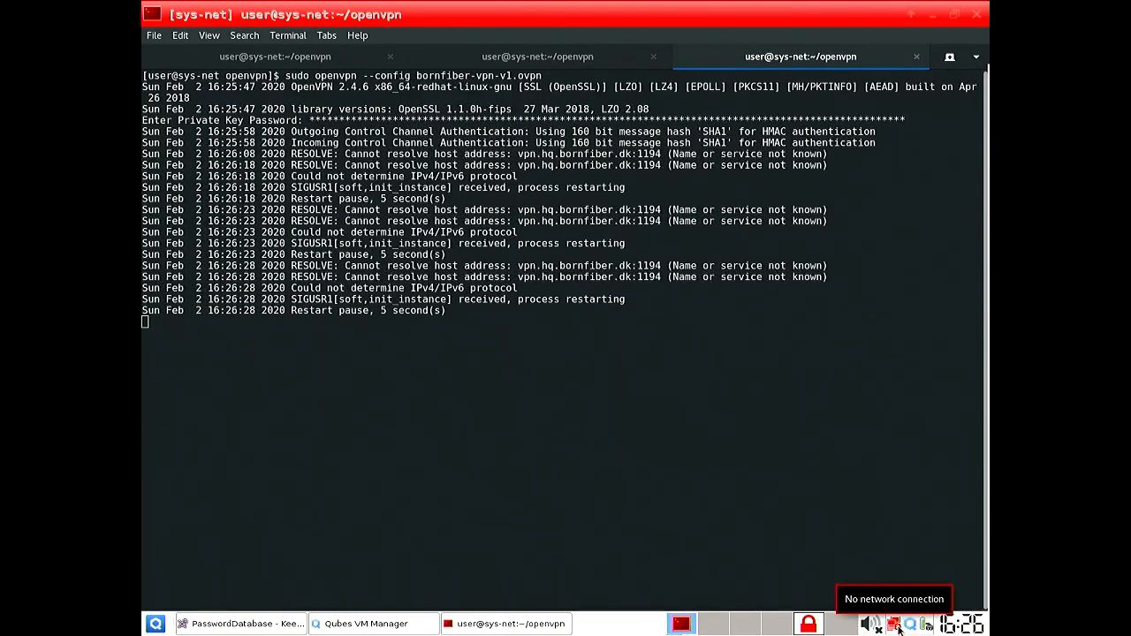
pyautogui.click(892, 622)
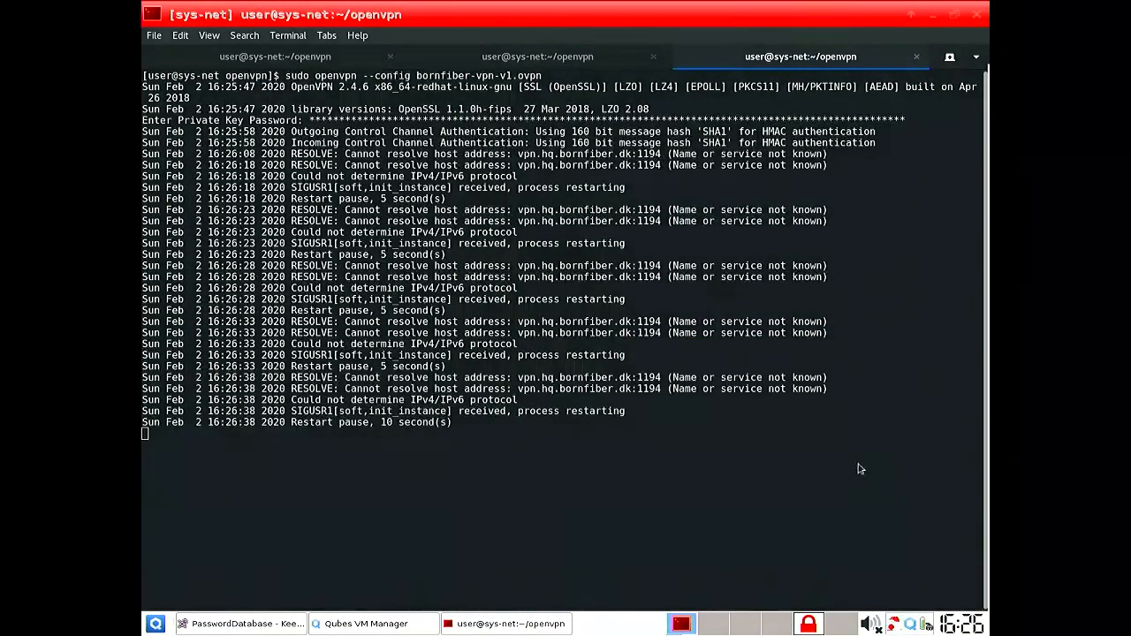
pyautogui.moveTo(725, 459)
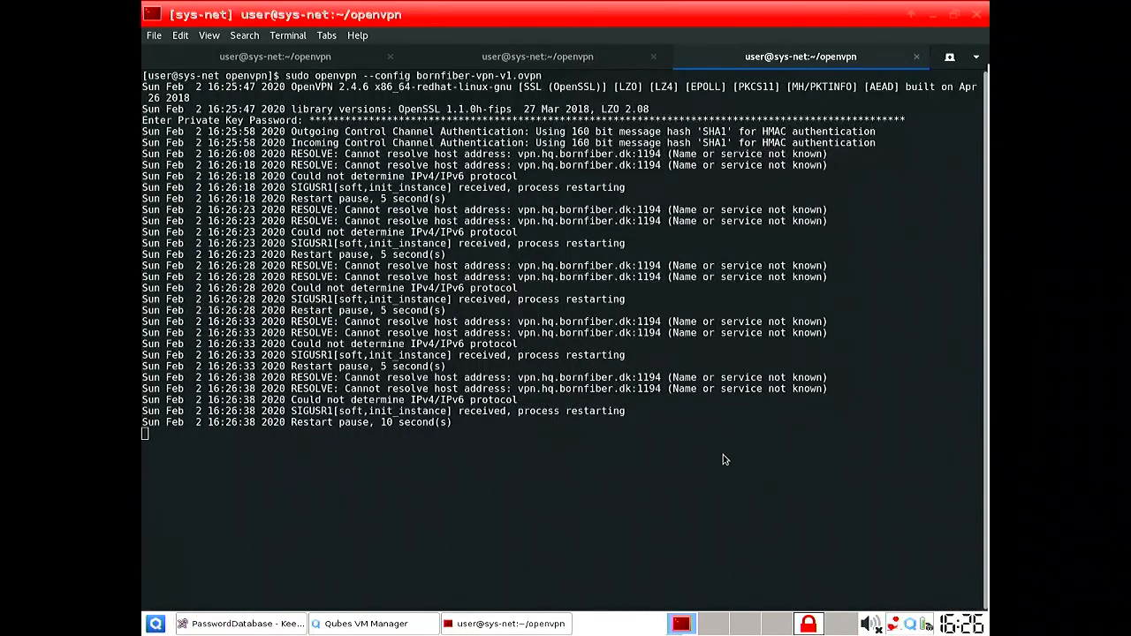
pyautogui.moveTo(862, 572)
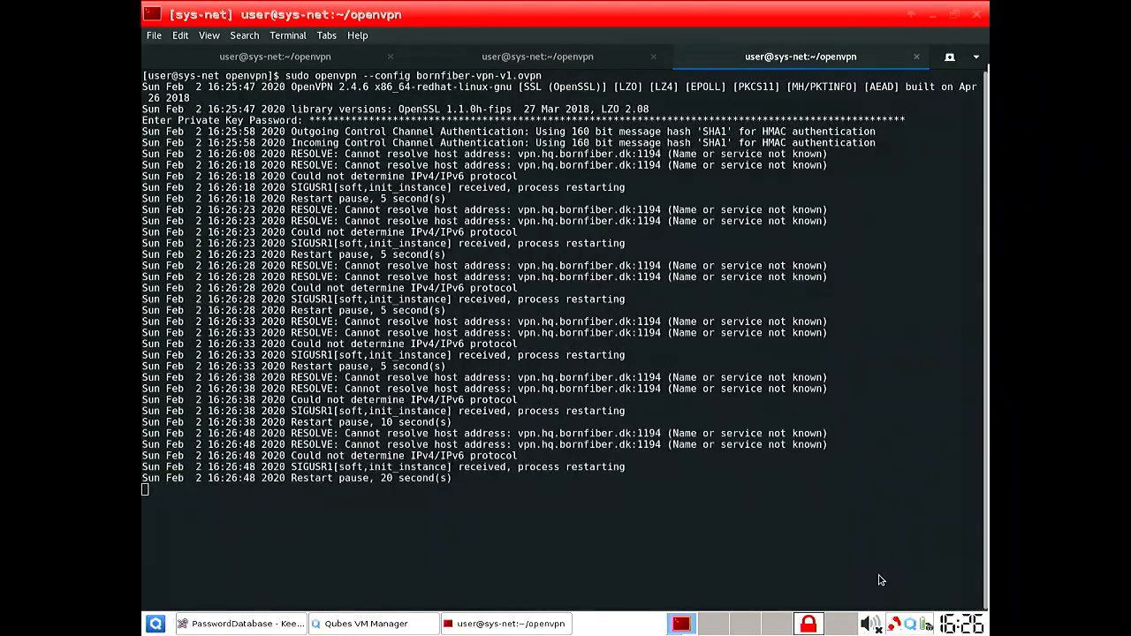
pyautogui.moveTo(926, 593)
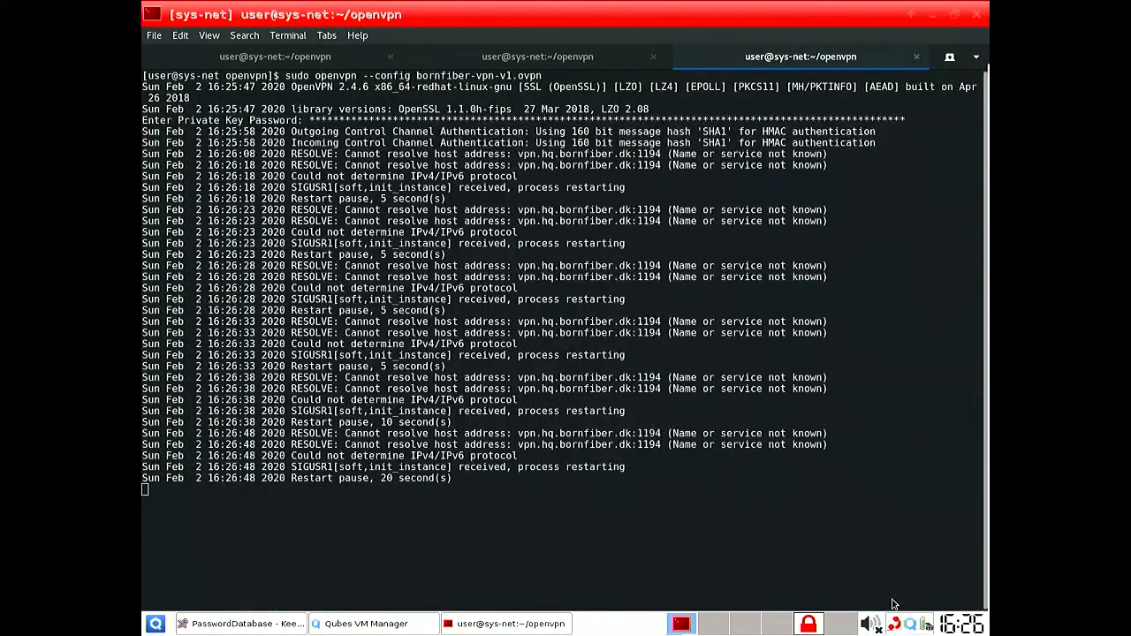
pyautogui.moveTo(891, 627)
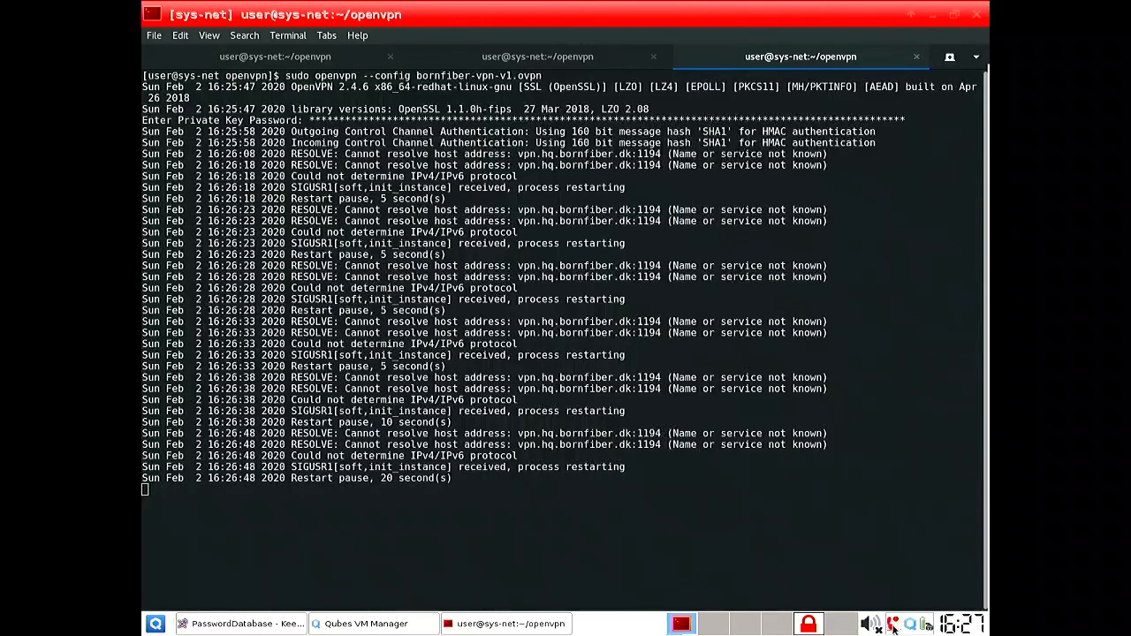
pyautogui.click(894, 622)
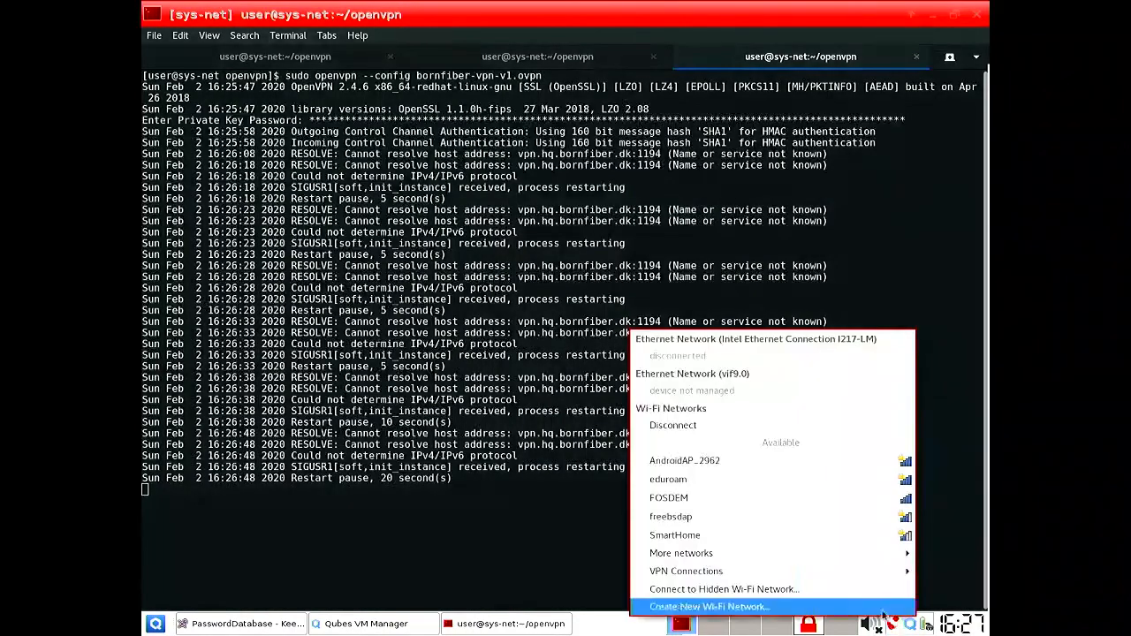
pyautogui.click(671, 424)
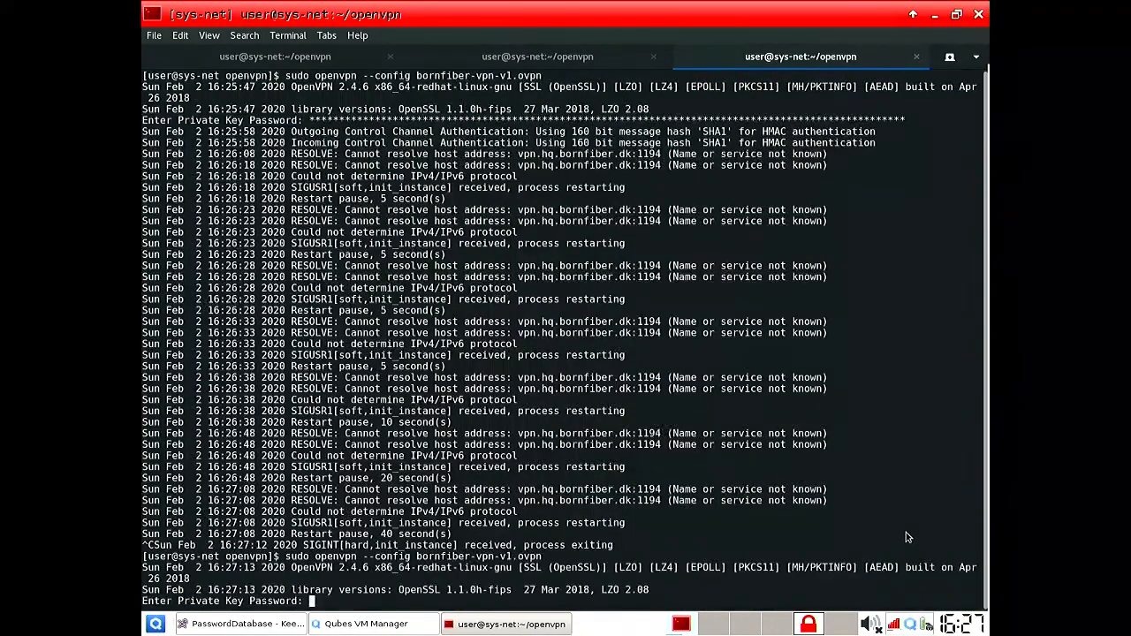
# Submit the private key password and relaunch OpenVPN after it is rejected
pyautogui.press('Return')
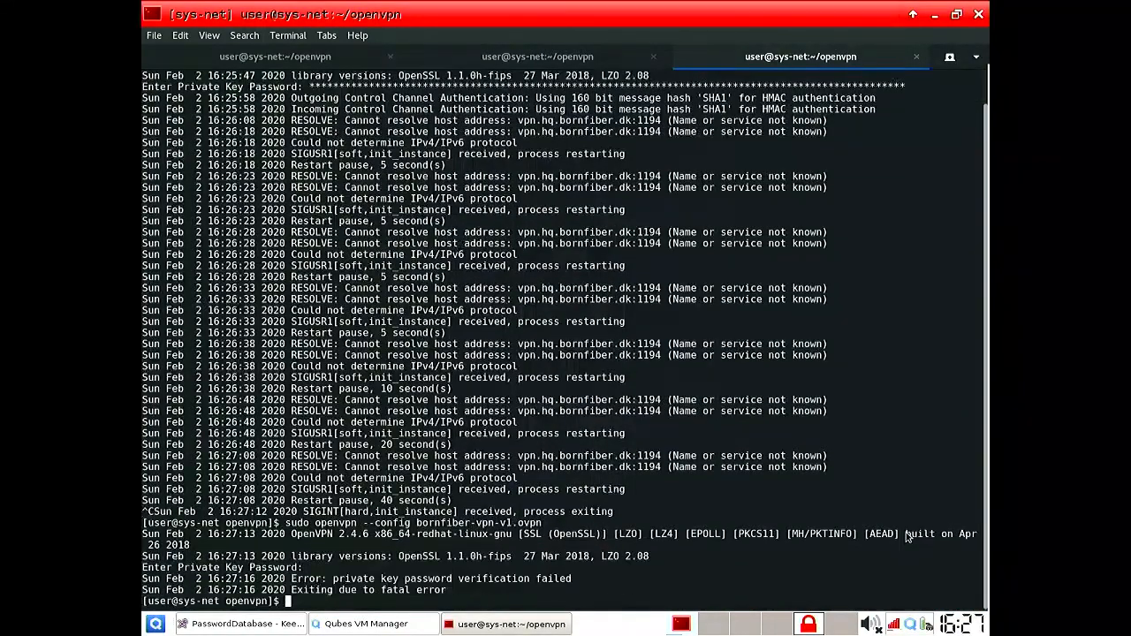
pyautogui.click(223, 624)
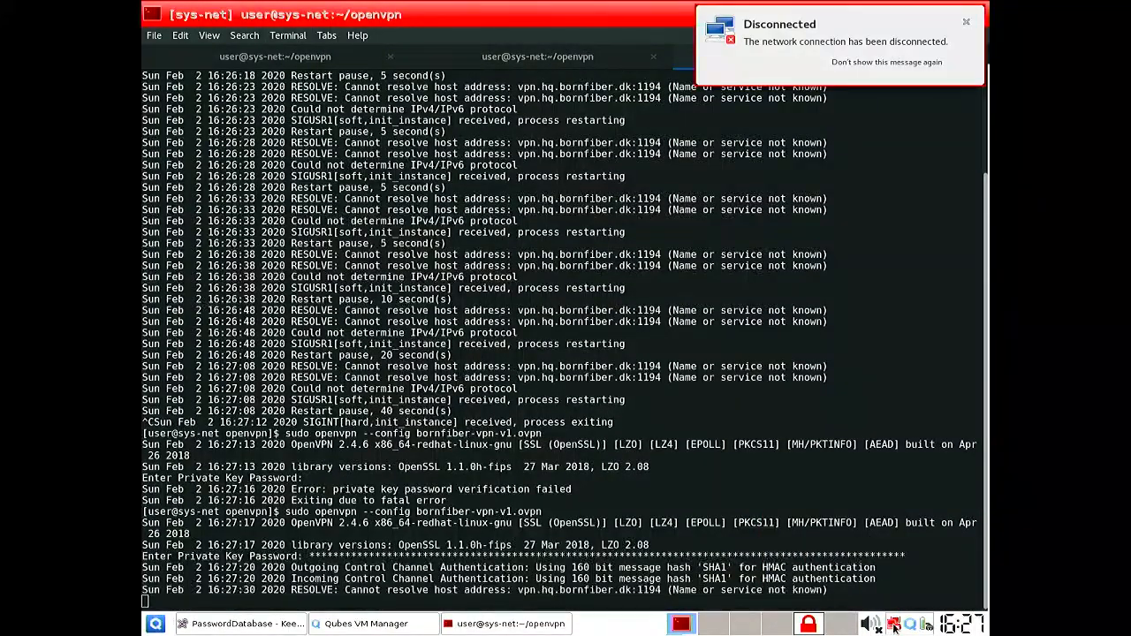
# Enable Wi-Fi networking from the network tray while OpenVPN keeps retrying
pyautogui.click(894, 626)
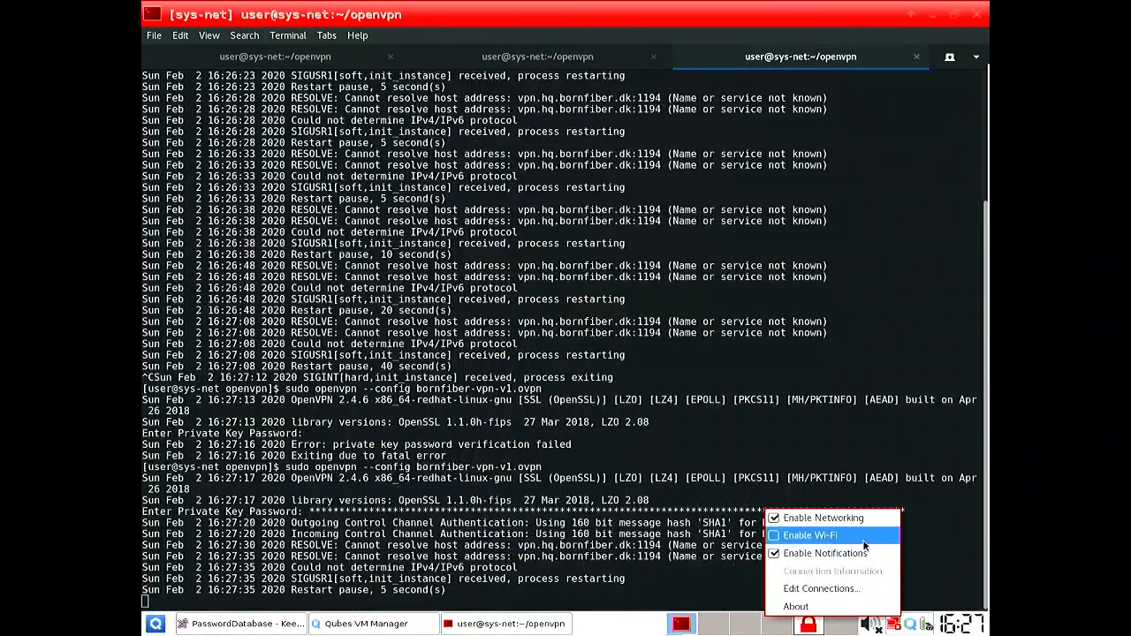
pyautogui.click(807, 534)
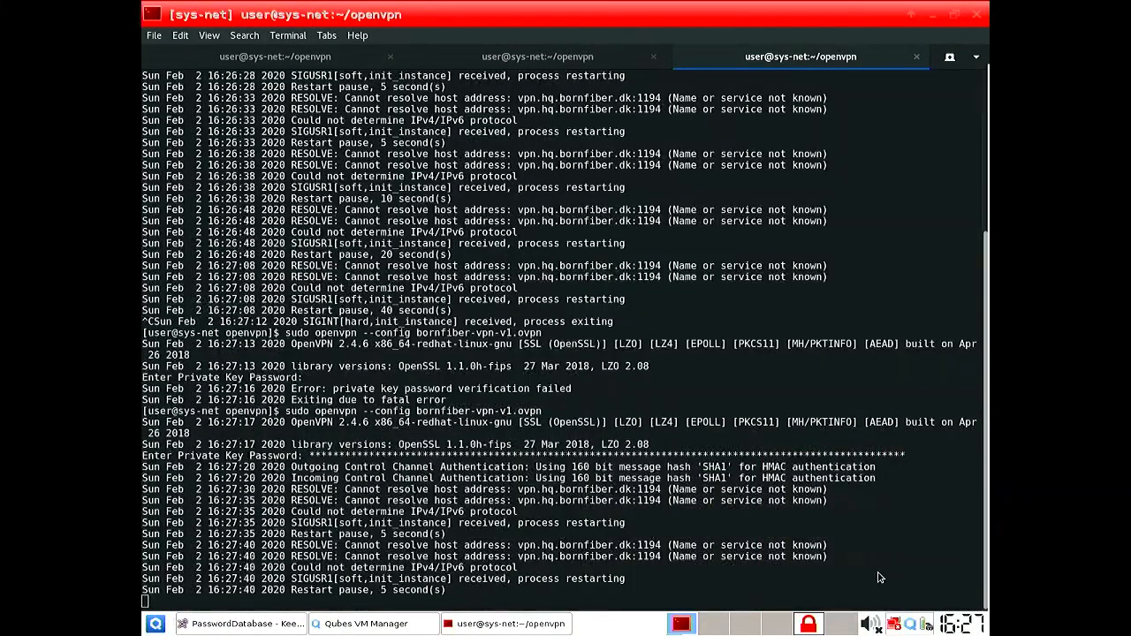
pyautogui.moveTo(899, 597)
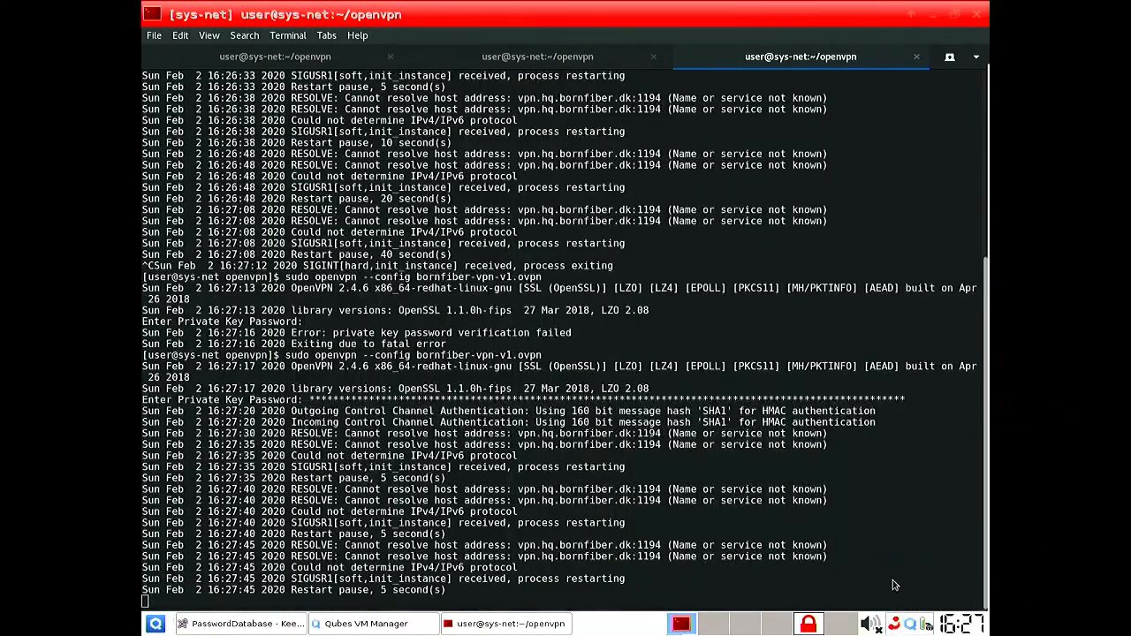
pyautogui.moveTo(901, 587)
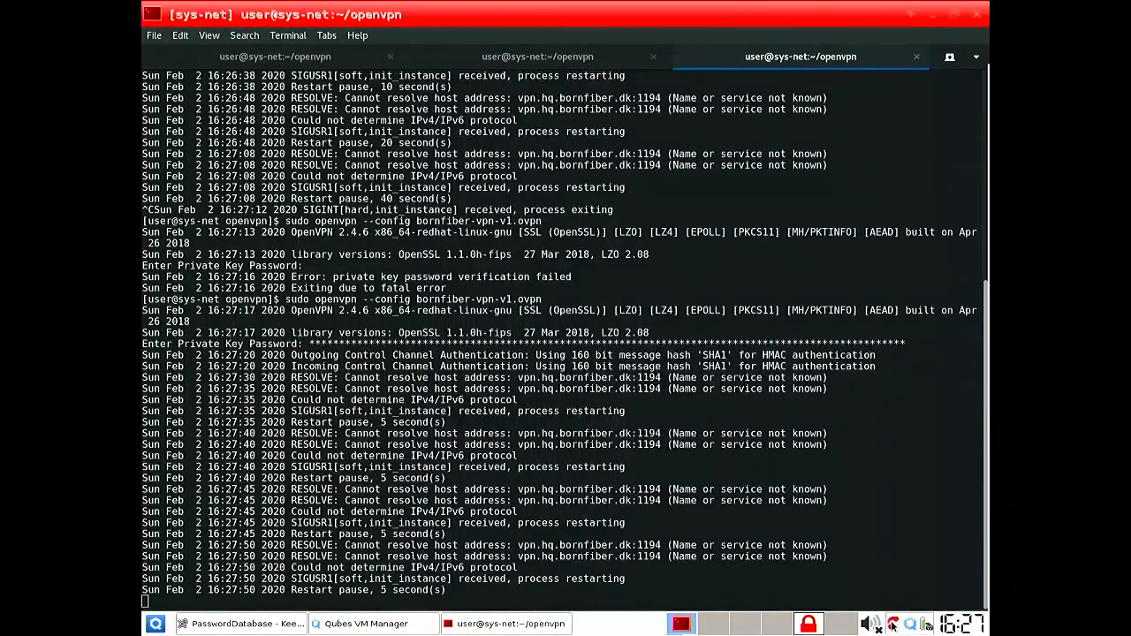
pyautogui.moveTo(912, 527)
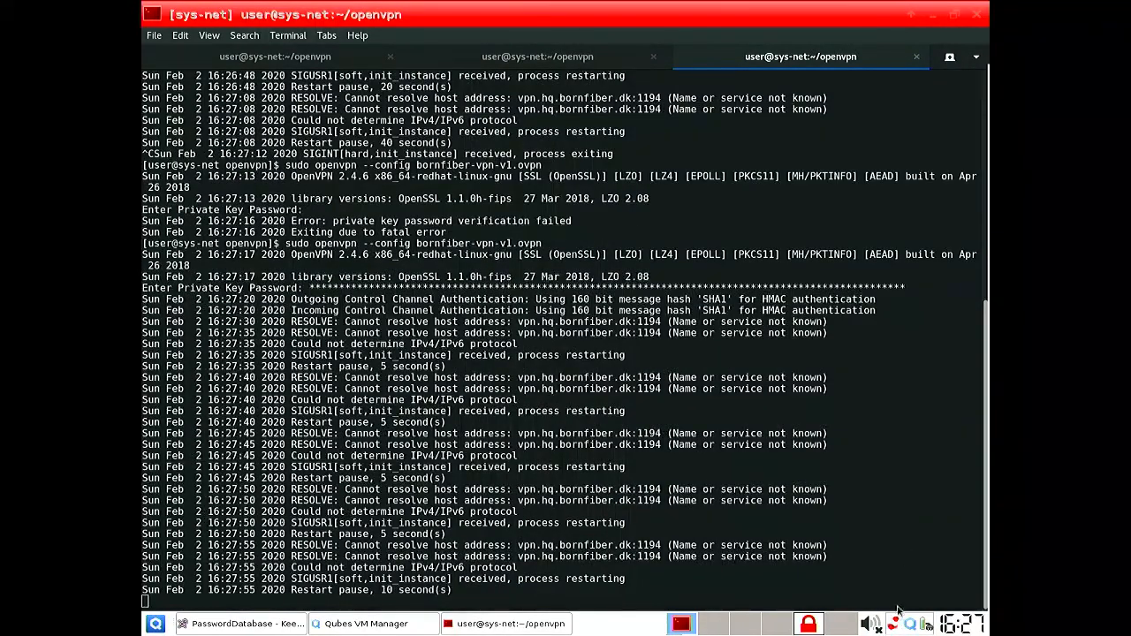
pyautogui.click(894, 624)
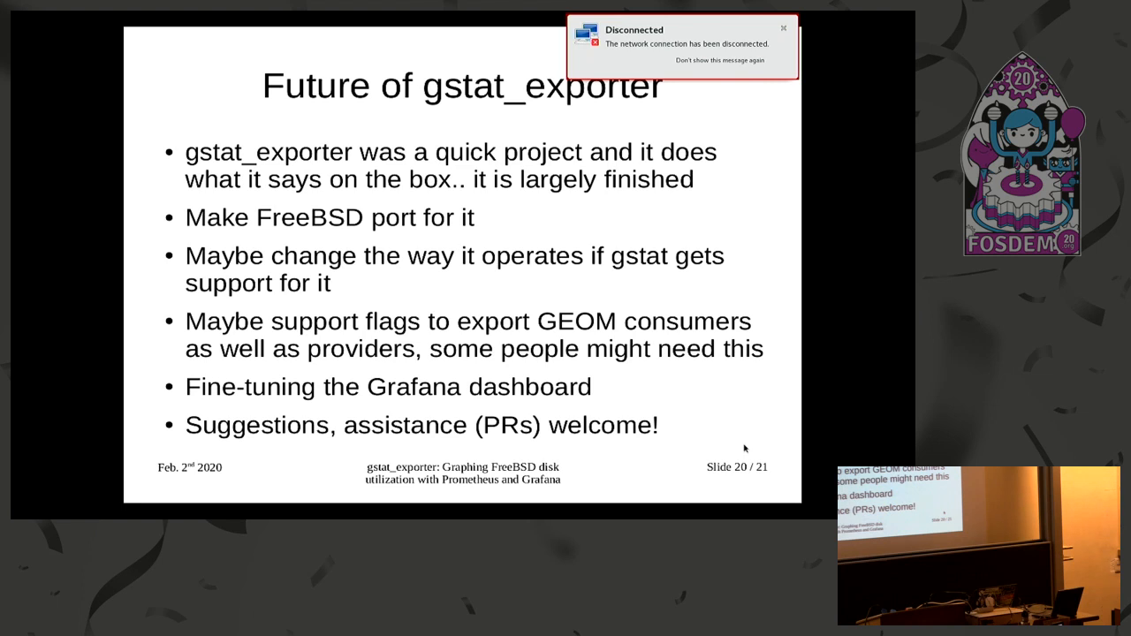
pyautogui.click(783, 28)
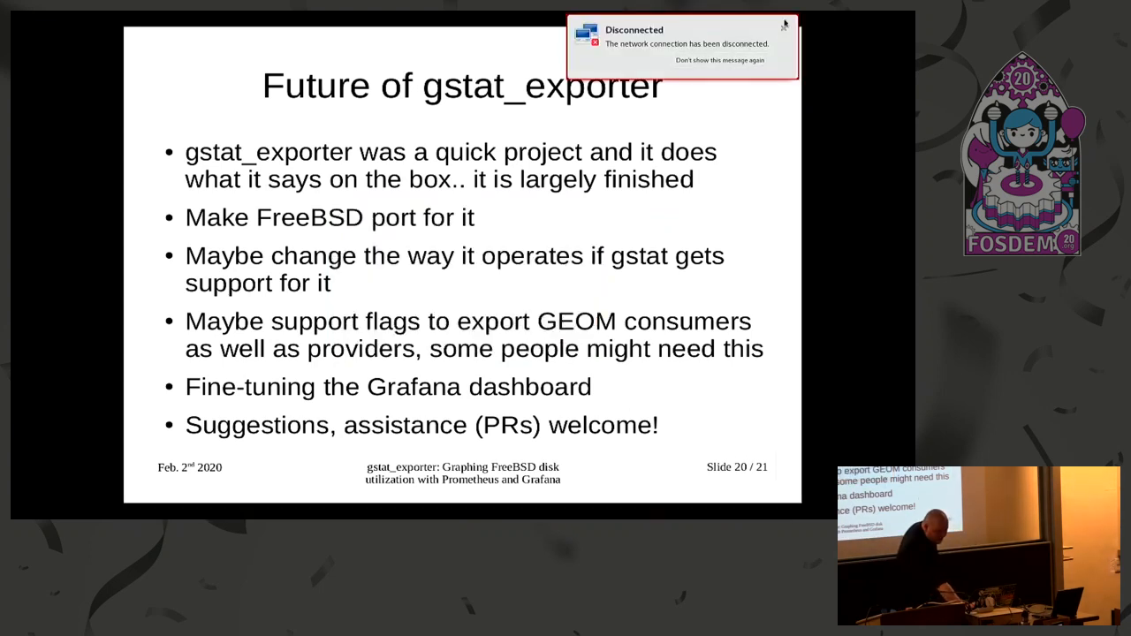
pyautogui.click(786, 25)
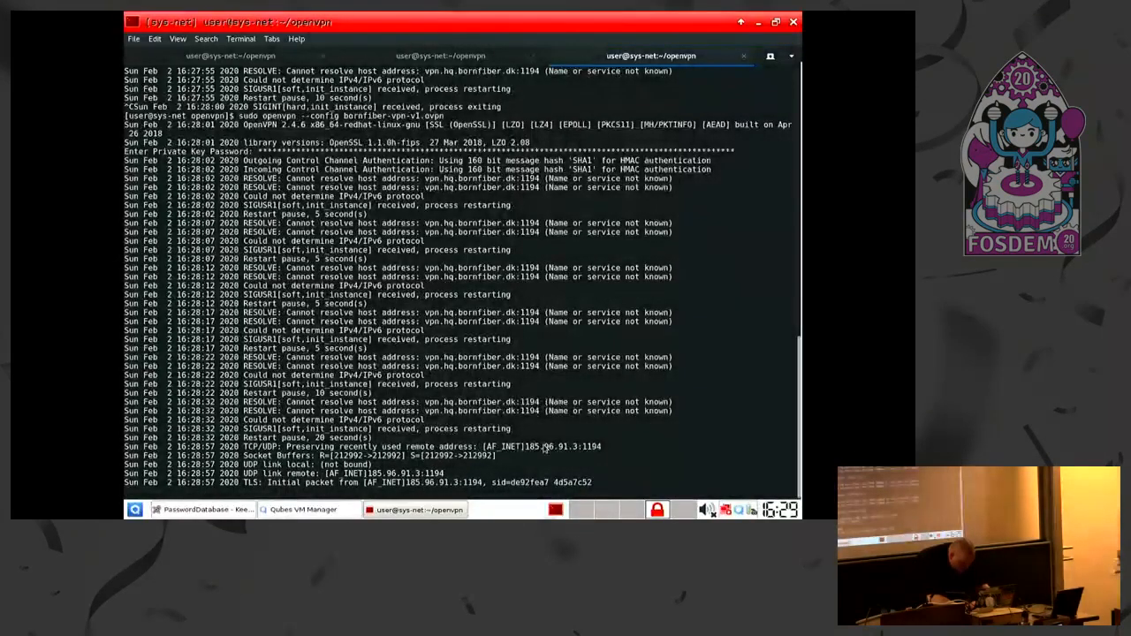
# Interrupt the running OpenVPN session to return to the shell prompt
pyautogui.press('ctrl+c')
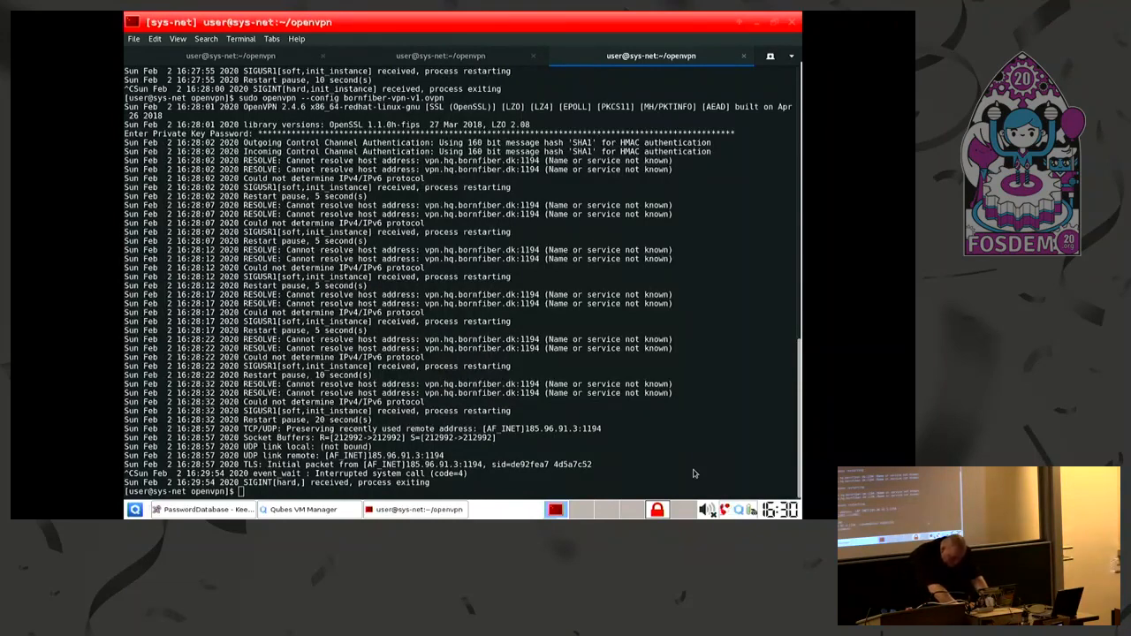
pyautogui.moveTo(700, 479)
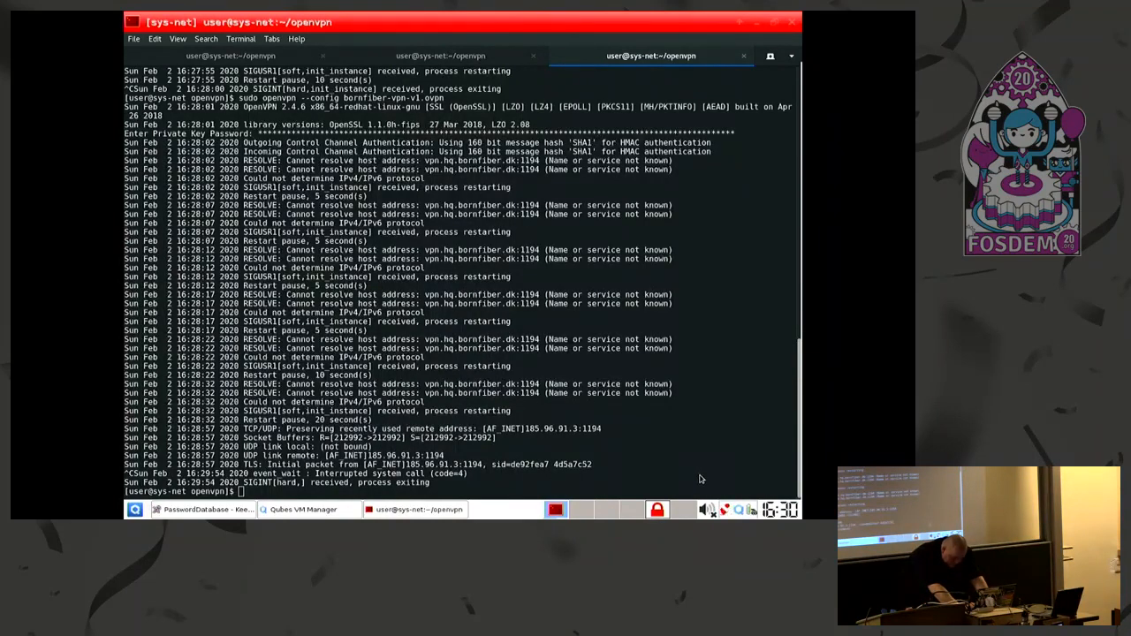
pyautogui.moveTo(691, 442)
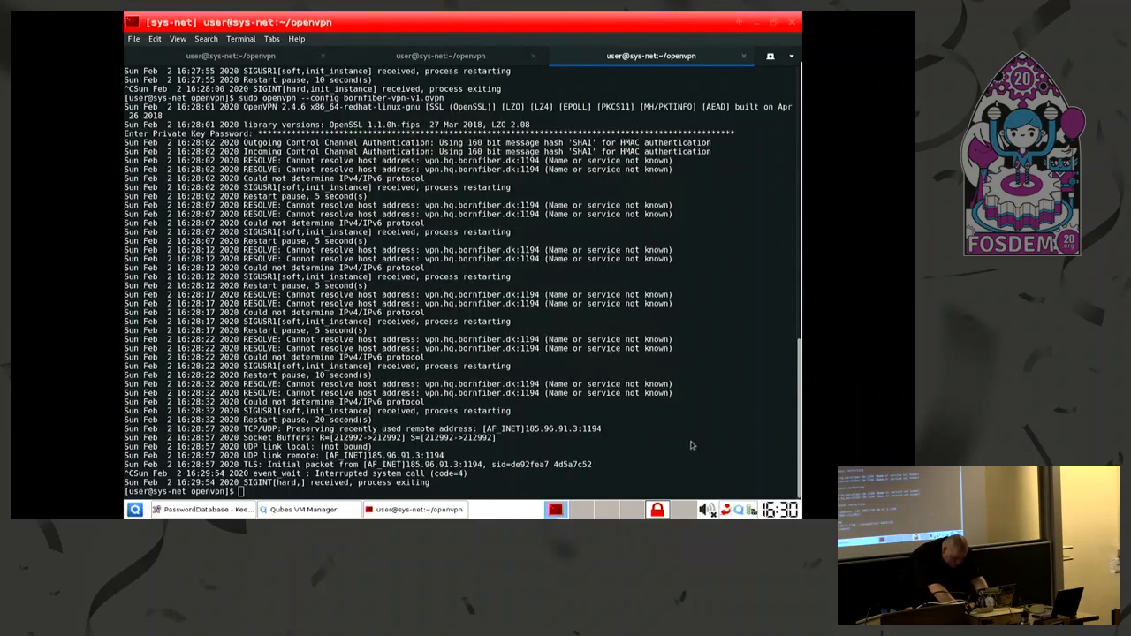
pyautogui.moveTo(707, 449)
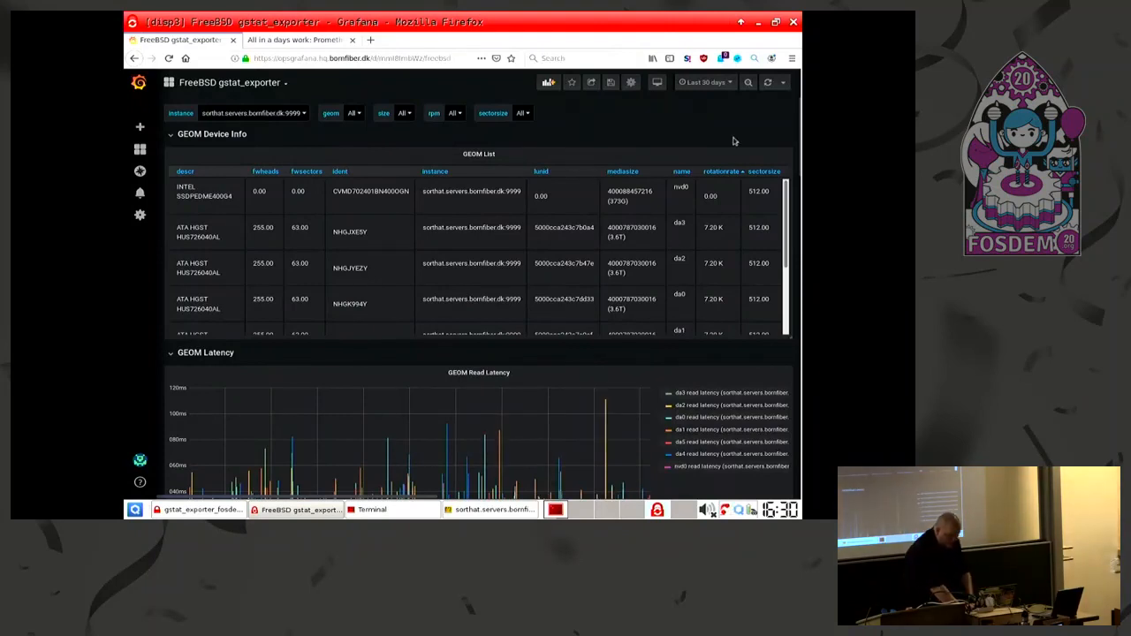
pyautogui.moveTo(742, 115)
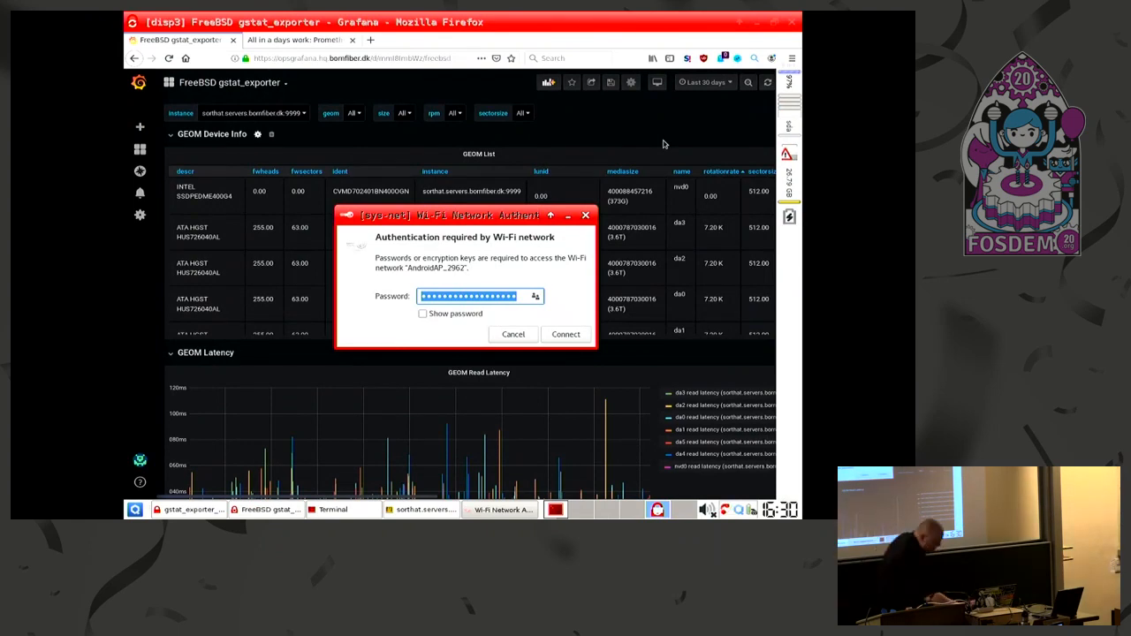
pyautogui.click(566, 334)
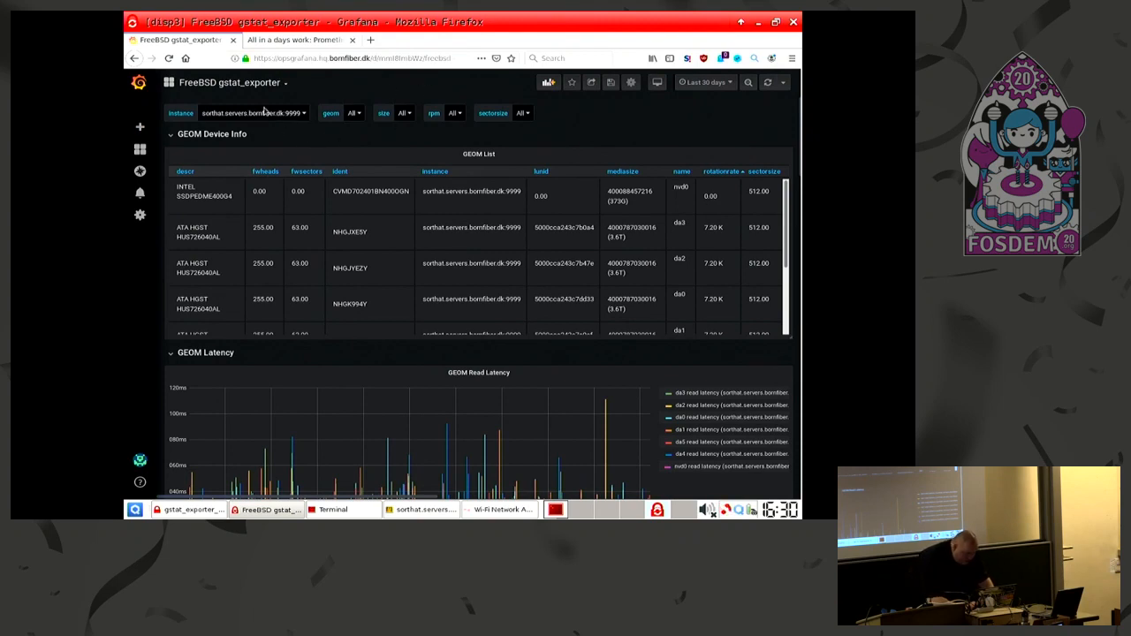
pyautogui.moveTo(299, 120)
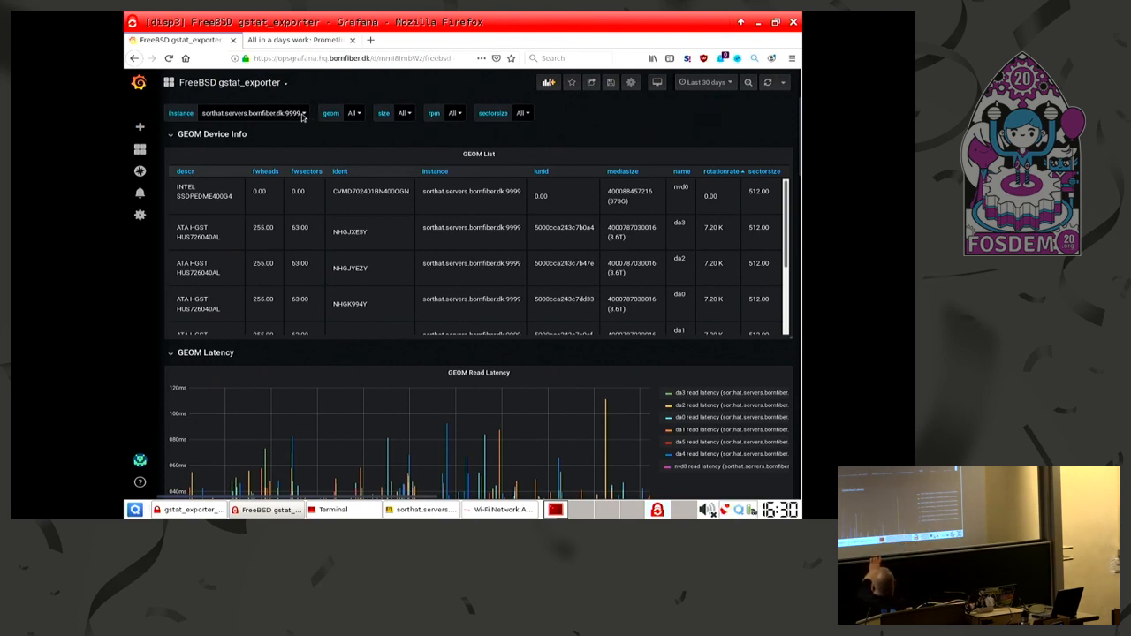
# Filter the dashboard to instance sorthat.servers.bornfiber.dk:9999 with geom left as All
pyautogui.click(257, 113)
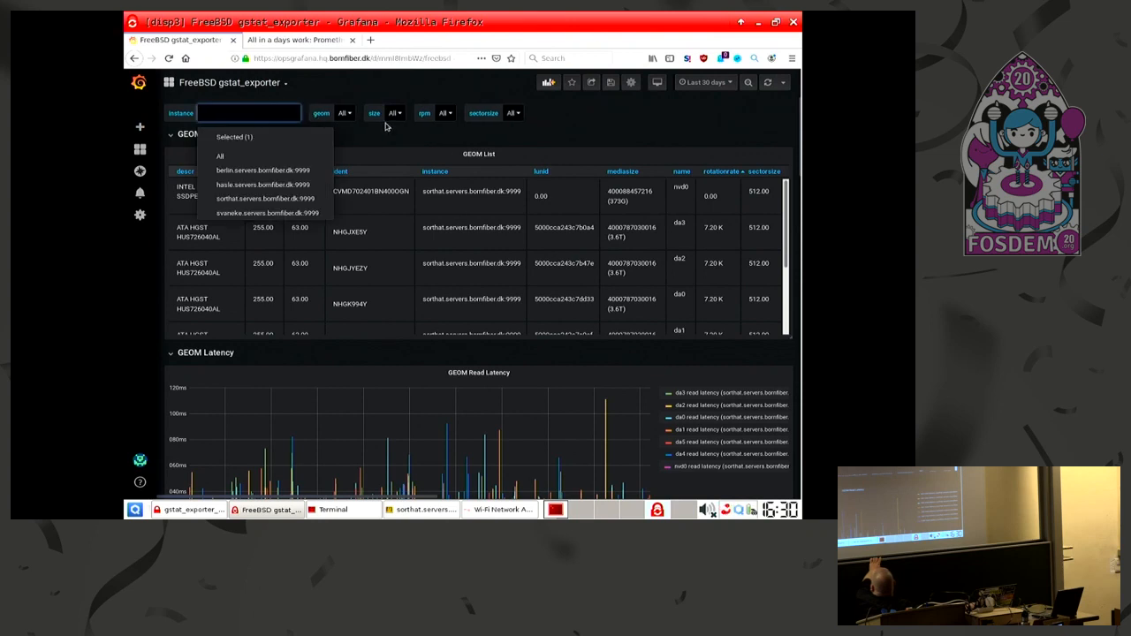
pyautogui.click(364, 113)
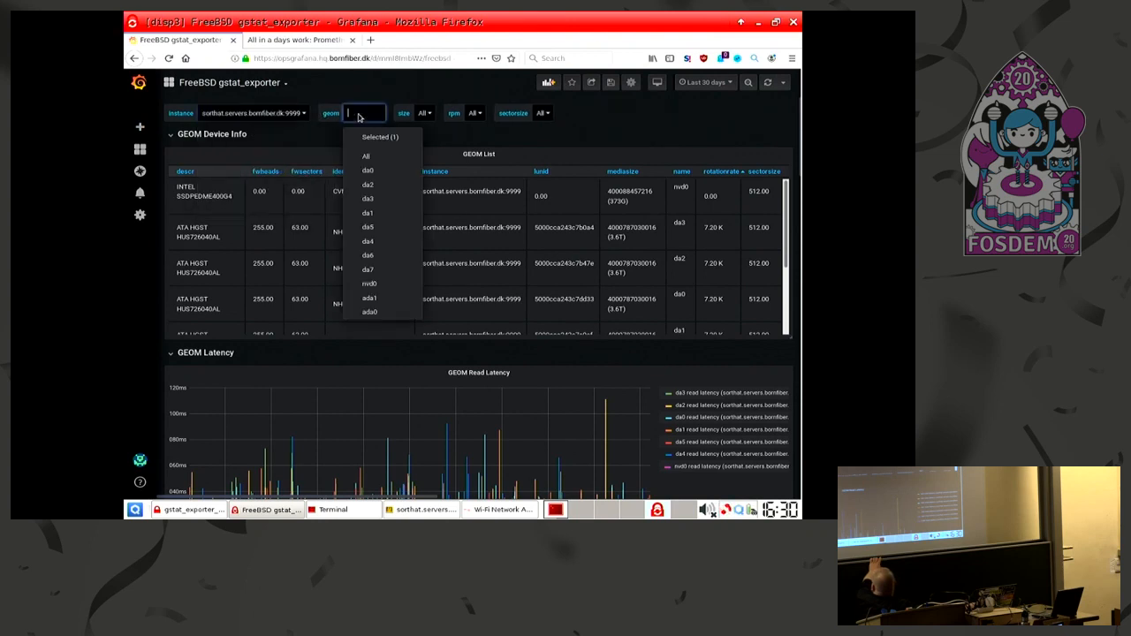
pyautogui.click(424, 113)
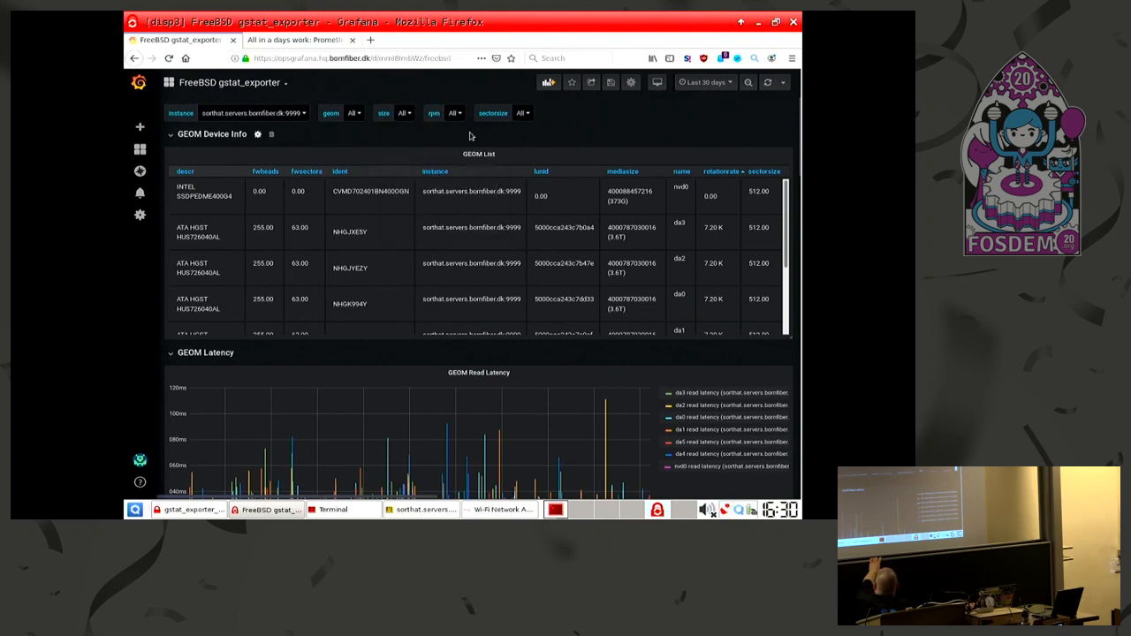
pyautogui.click(452, 113)
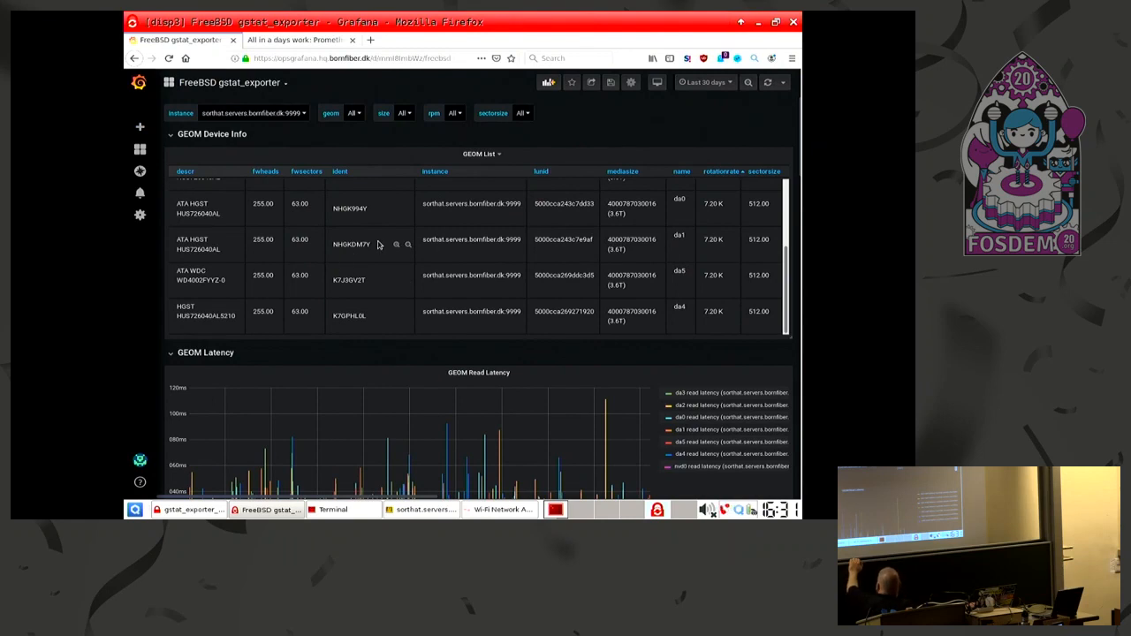
# Scroll down past the GEOM Read, Write and Delete Latency graphs to read operations per second
pyautogui.scroll(-3)
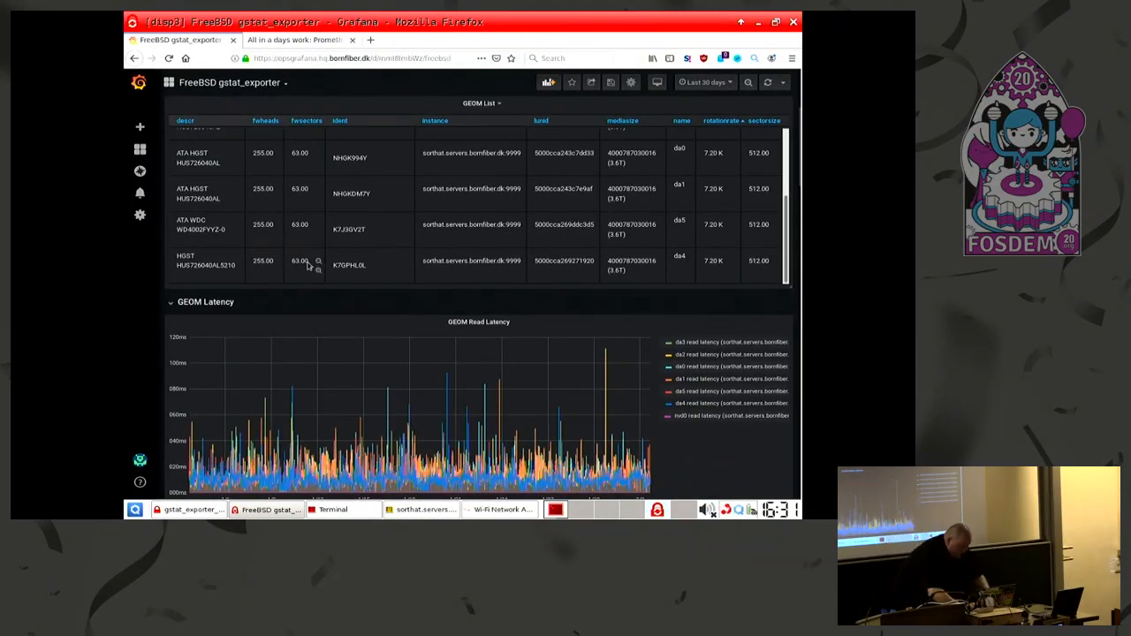
pyautogui.scroll(-3)
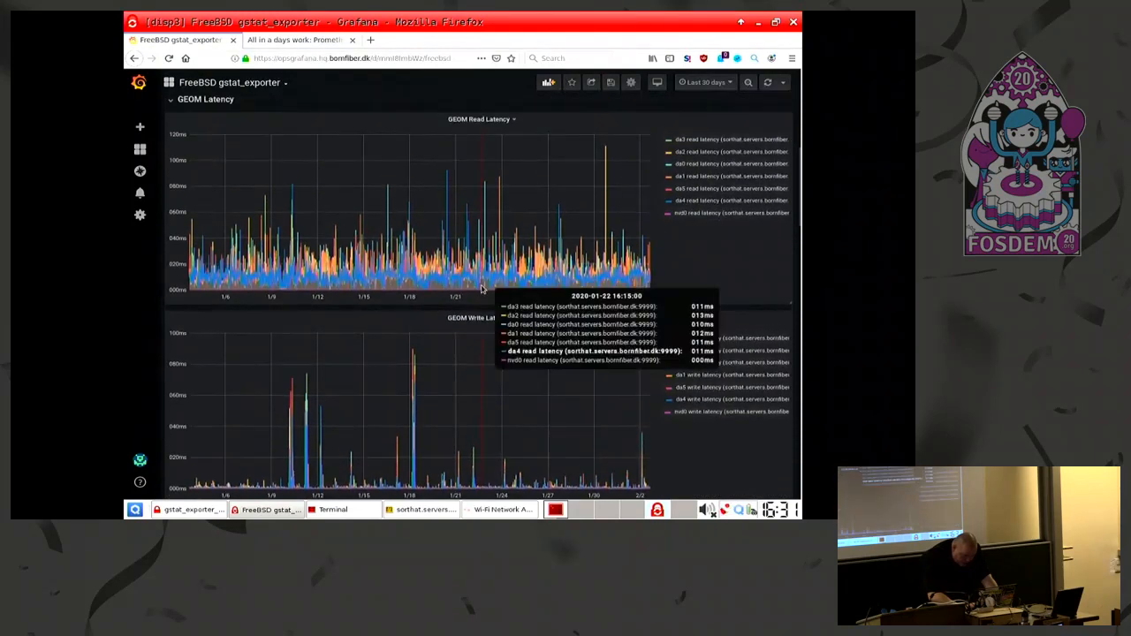
pyautogui.scroll(-3)
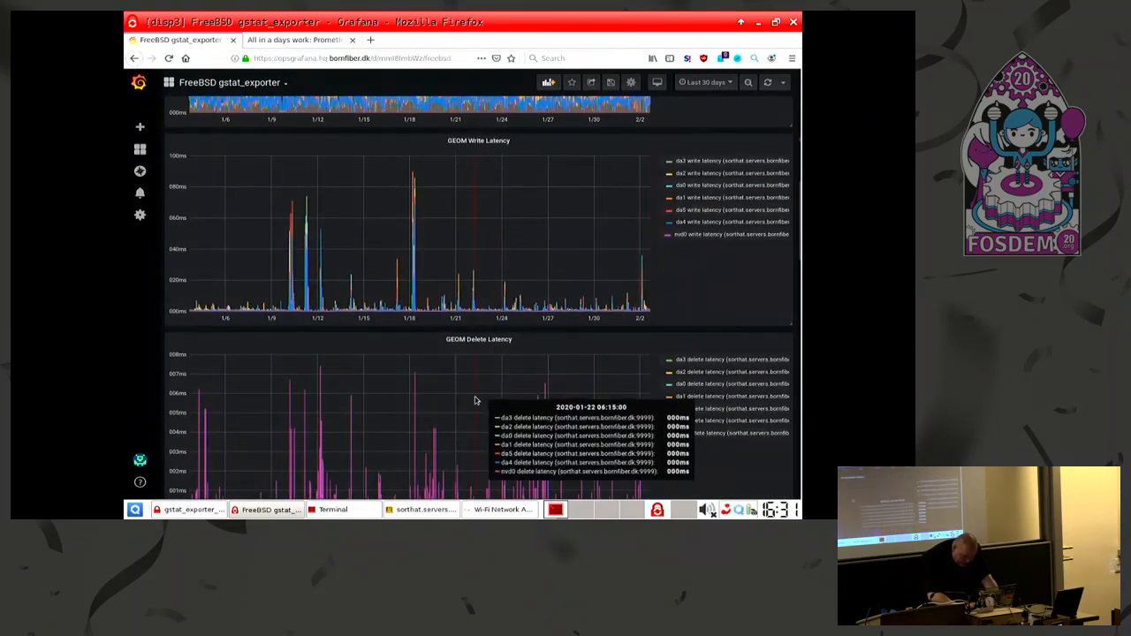
pyautogui.scroll(-3)
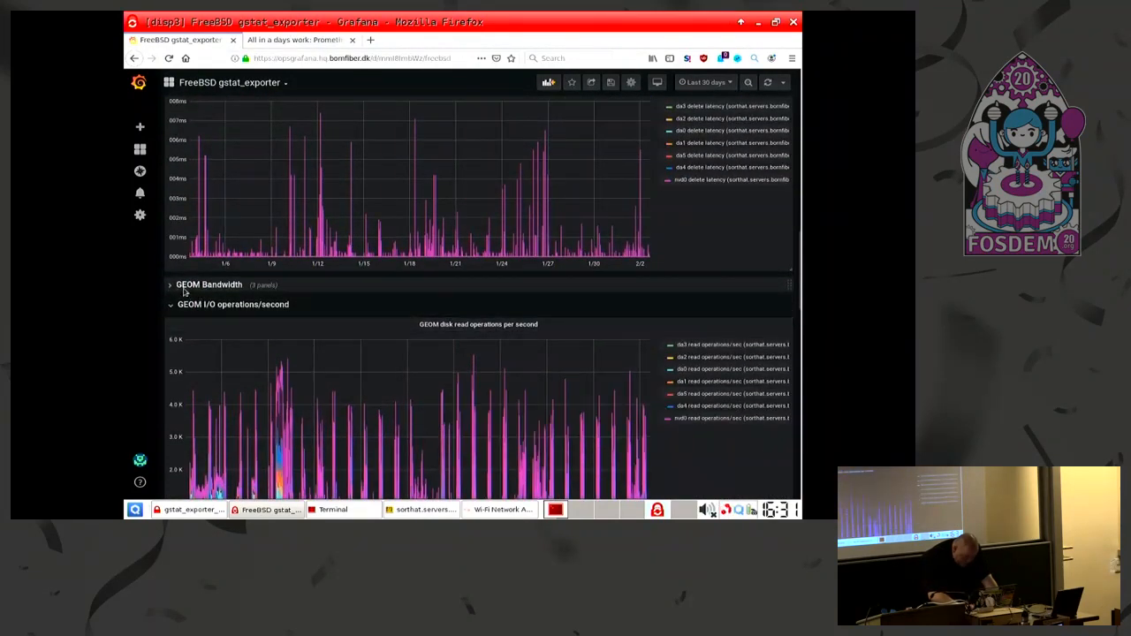
pyautogui.click(169, 284)
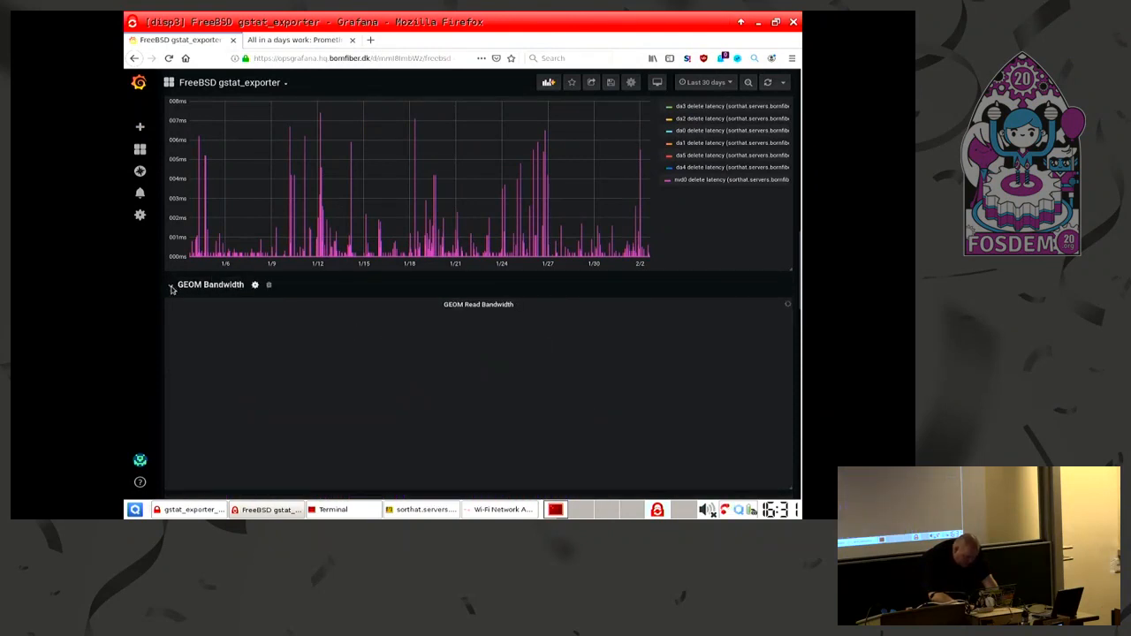
pyautogui.click(169, 284)
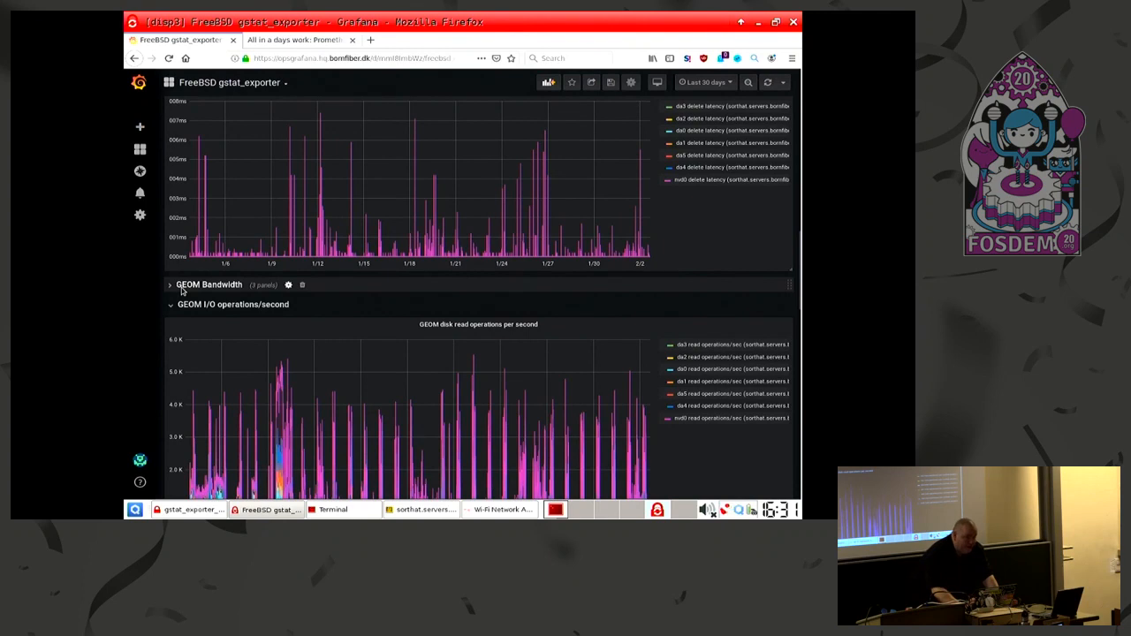
pyautogui.moveTo(371, 313)
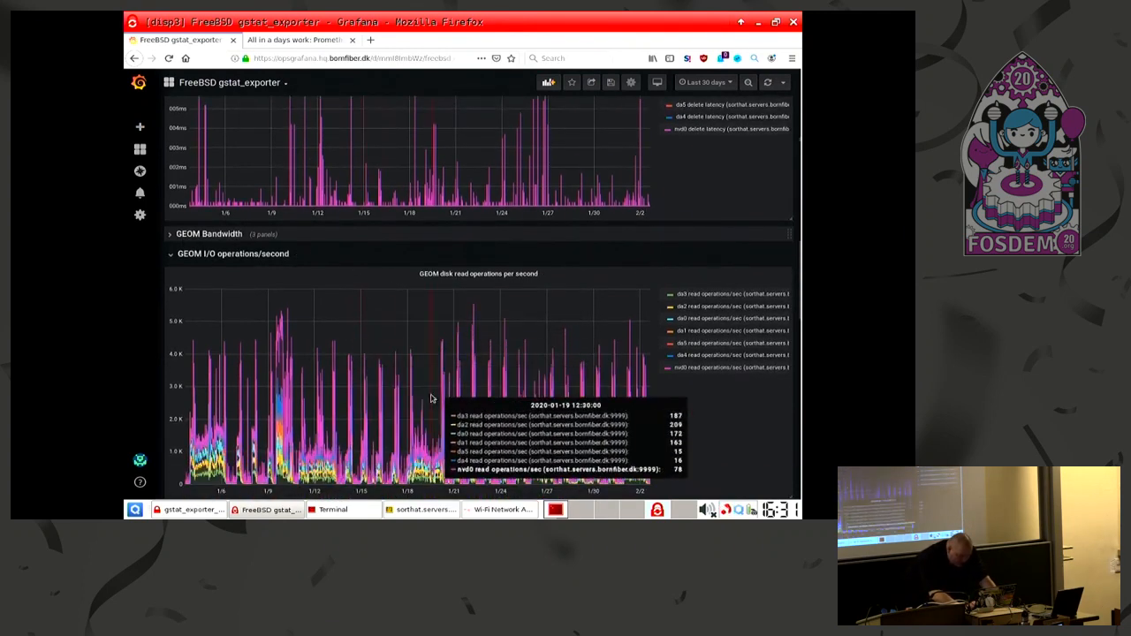
# Scroll down through the I/O operations panels to GEOM Queue Depth and GEOM Busy %
pyautogui.scroll(-3)
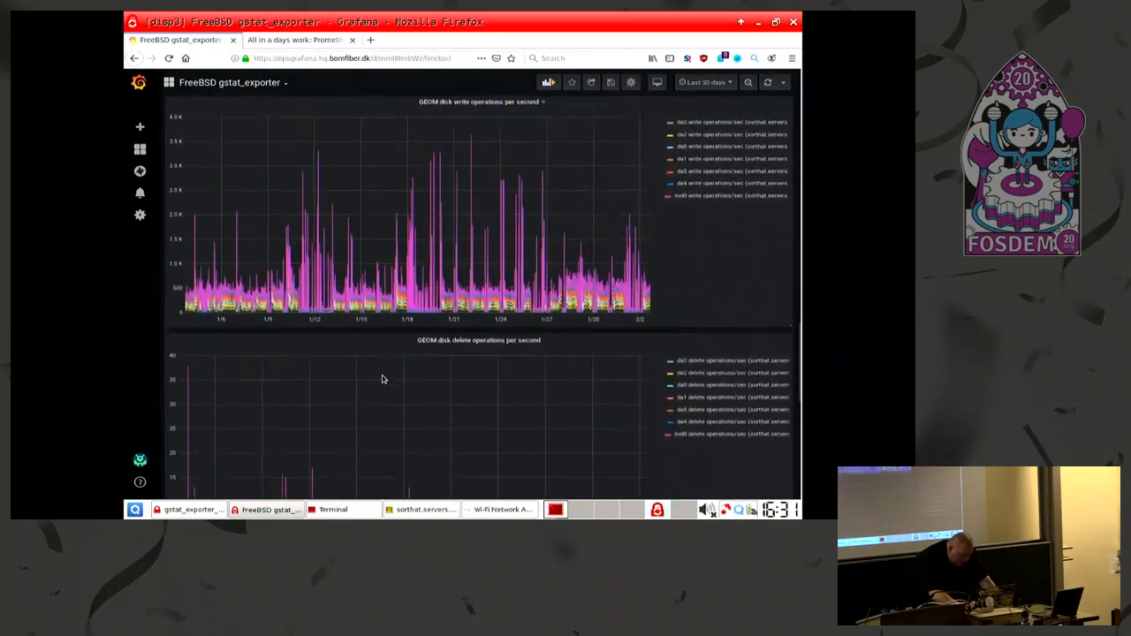
pyautogui.scroll(-3)
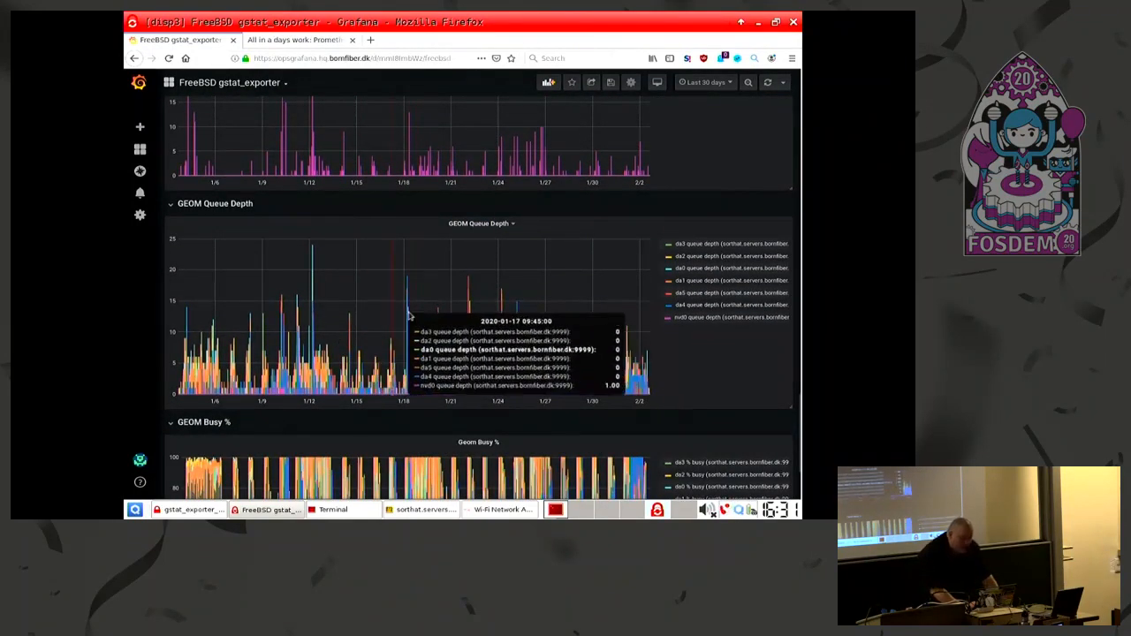
pyautogui.moveTo(686, 134)
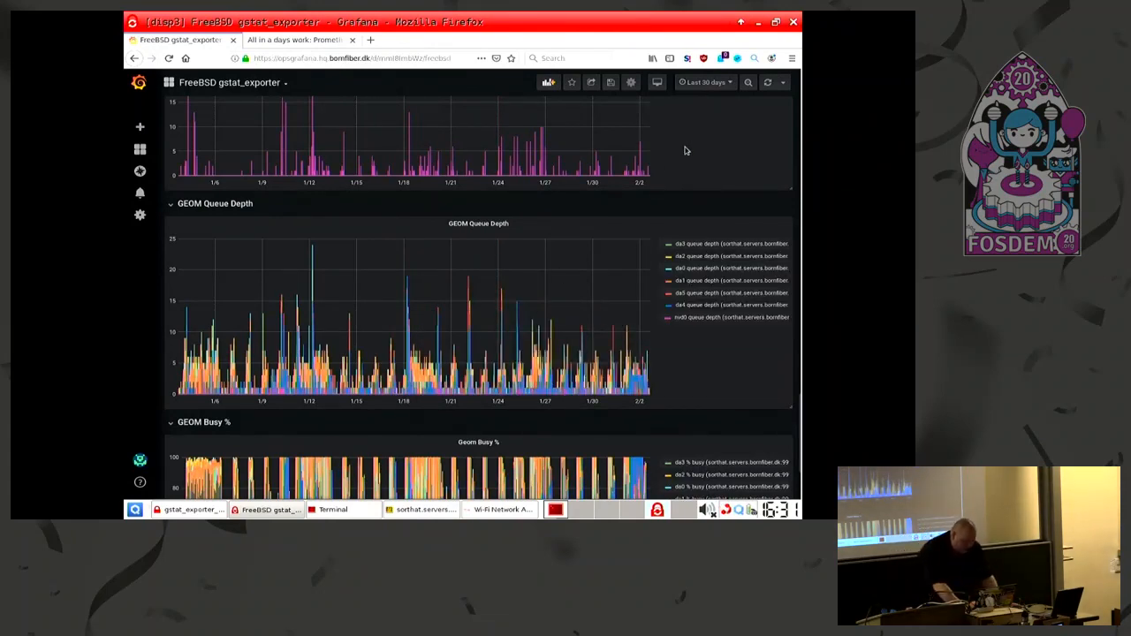
pyautogui.scroll(-3)
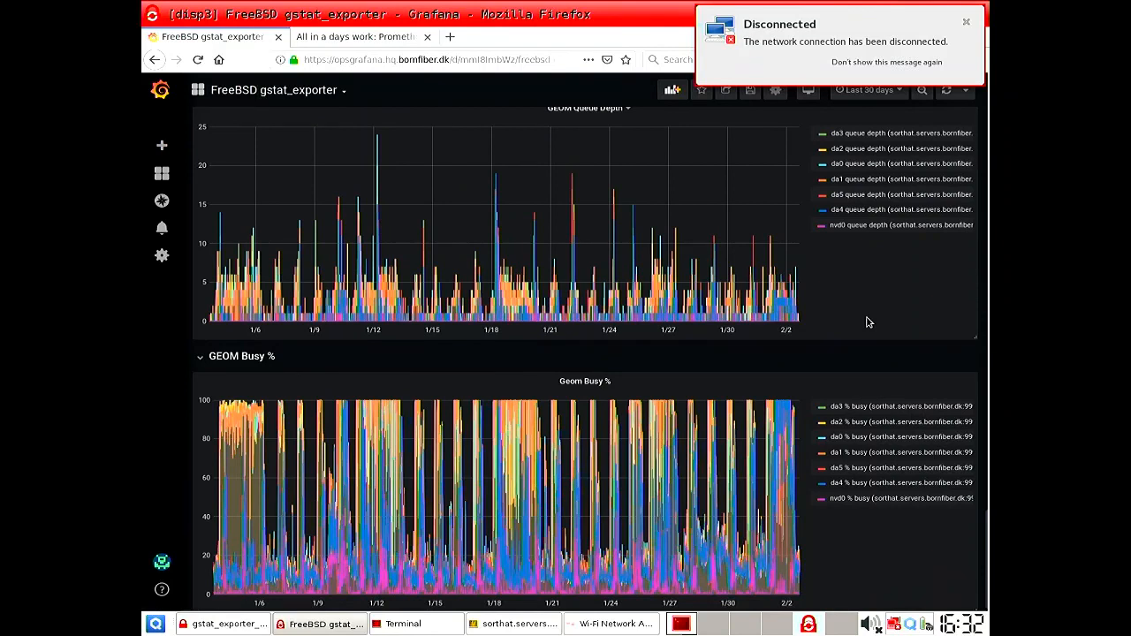
# Dismiss the 'Disconnected' desktop notification covering the dashboard
pyautogui.click(965, 22)
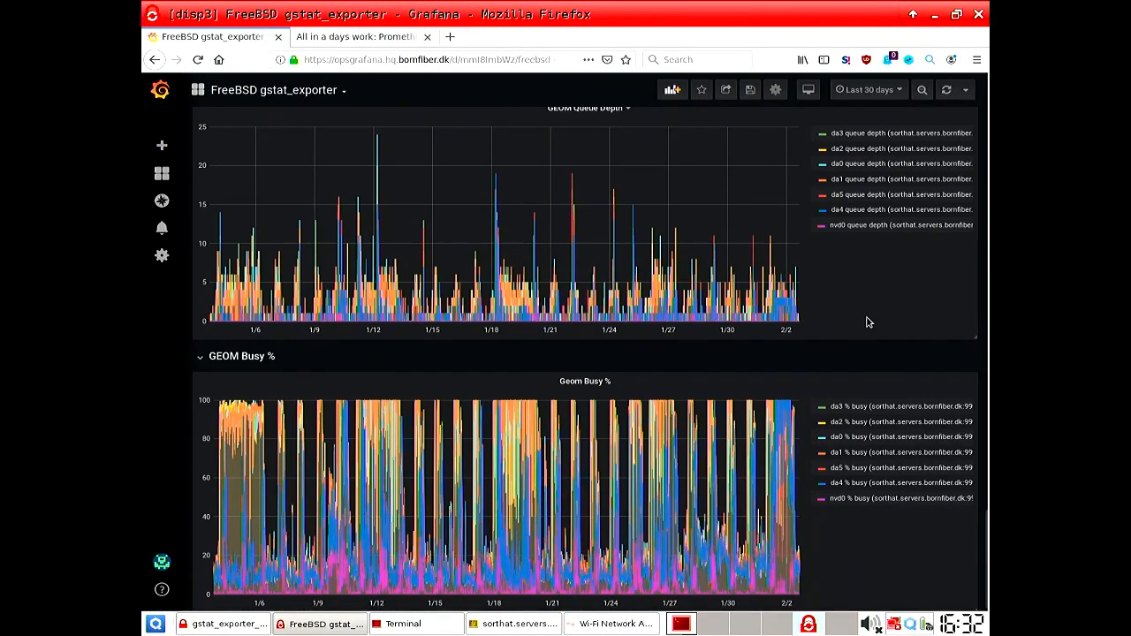
pyautogui.moveTo(824, 364)
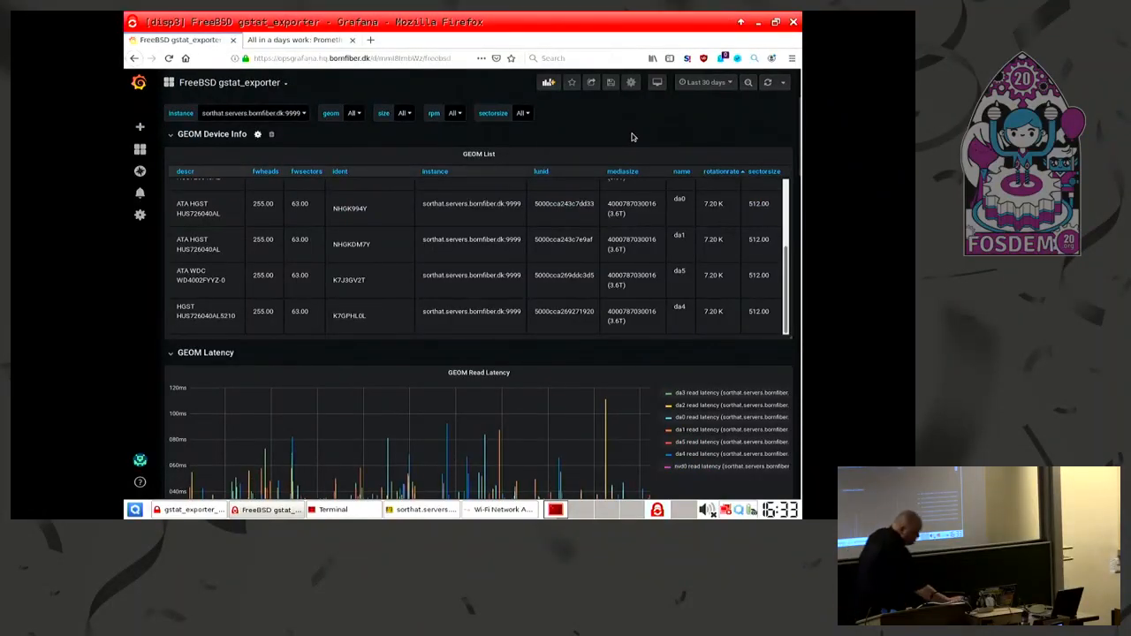
# Scroll down slightly to show the GEOM Read Latency graph below the device table
pyautogui.scroll(-3)
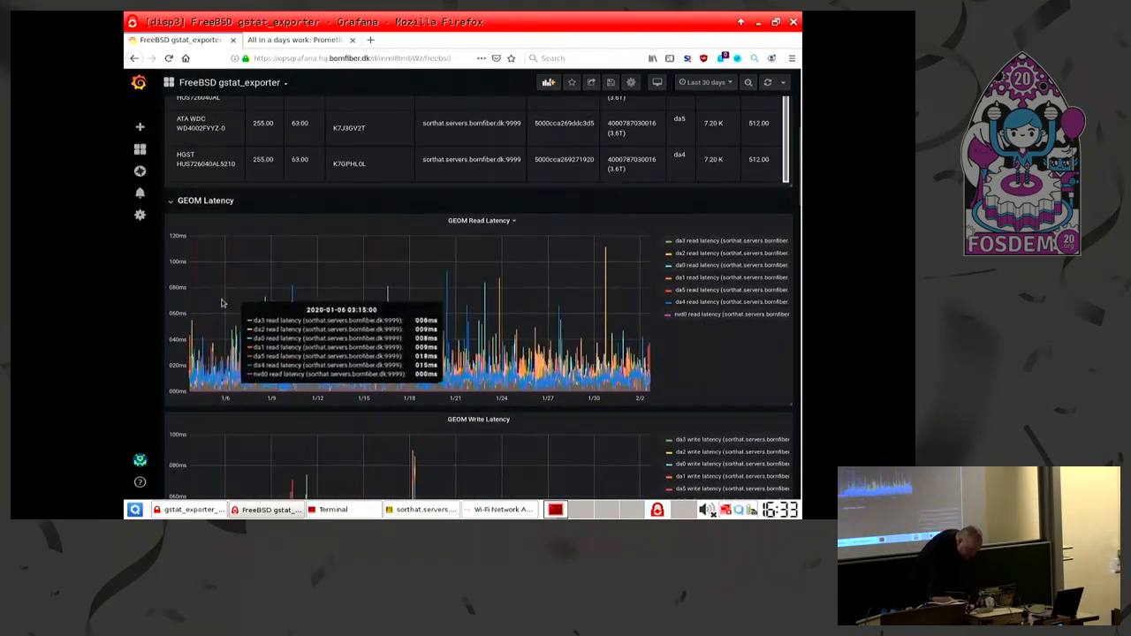
pyautogui.moveTo(182, 316)
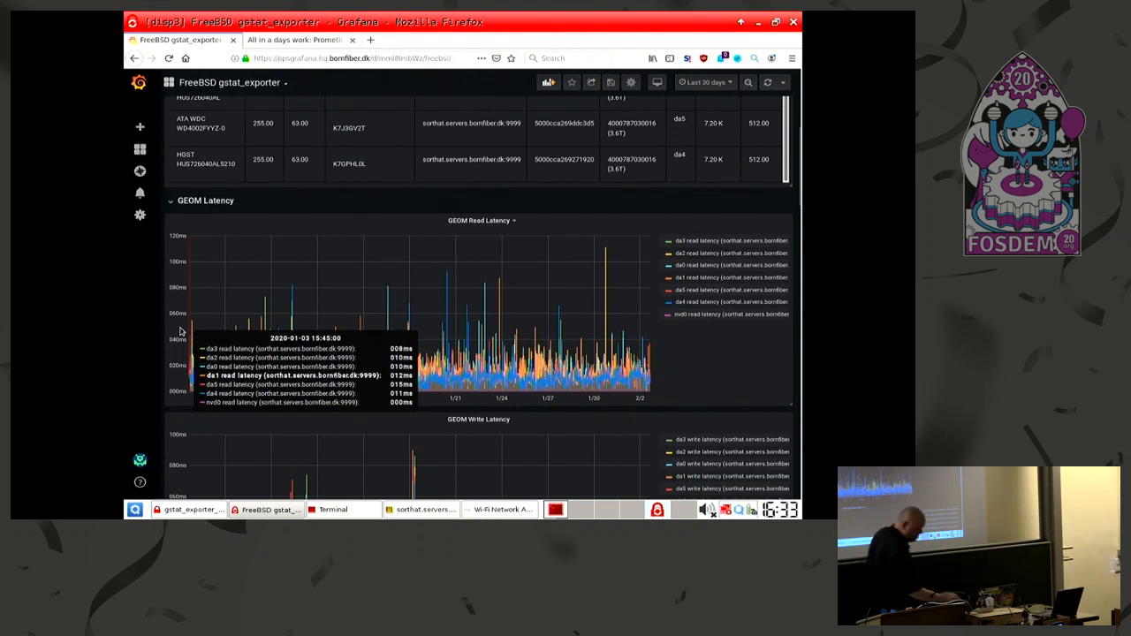
pyautogui.moveTo(149, 343)
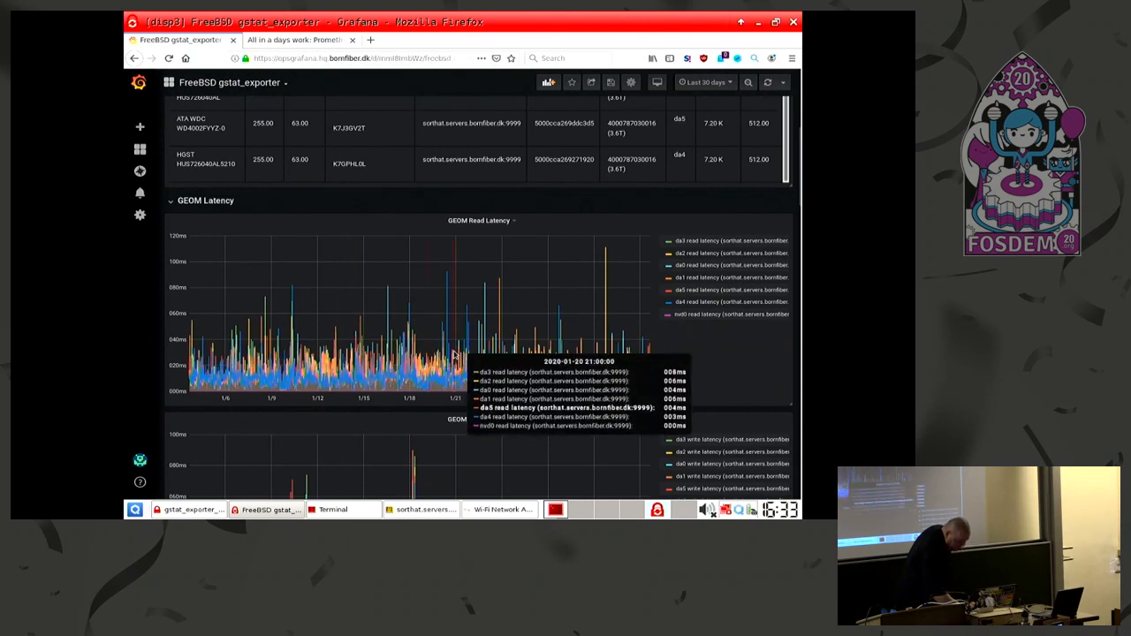
pyautogui.moveTo(714, 371)
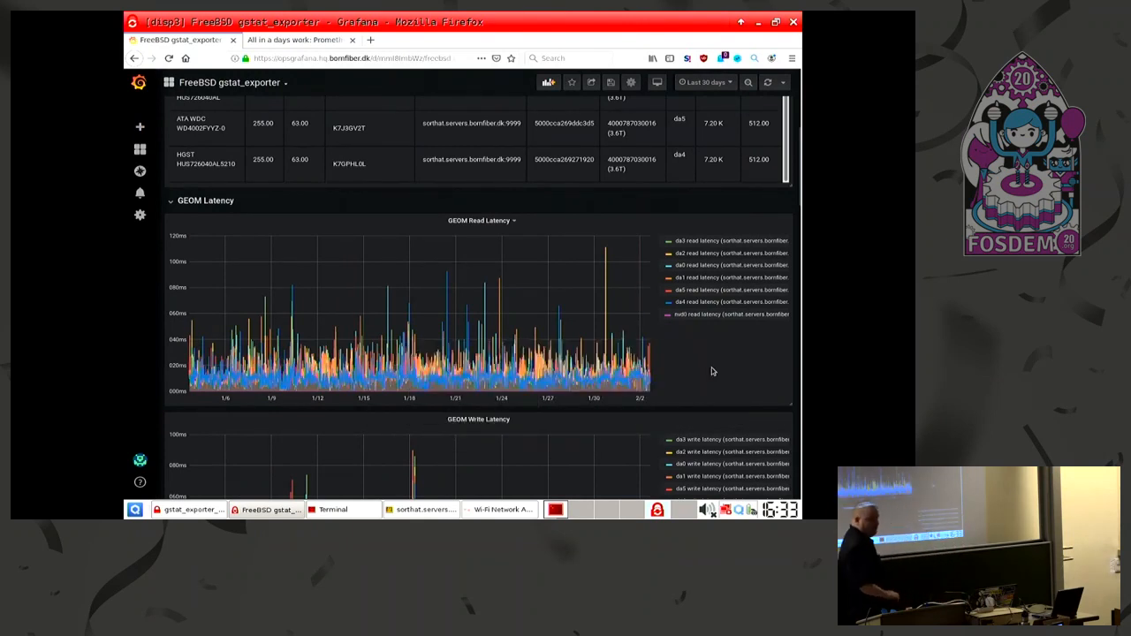